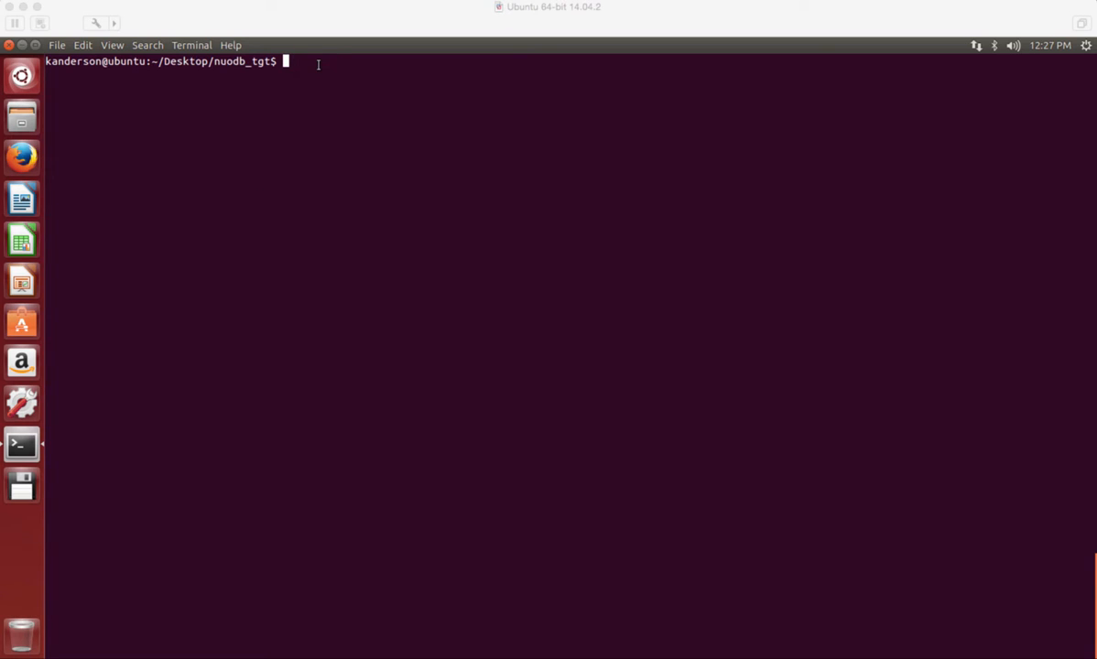
Step: Run sudo ./setup.sh in nuodb_tgt to build the NuoDB host Docker images
type("su")
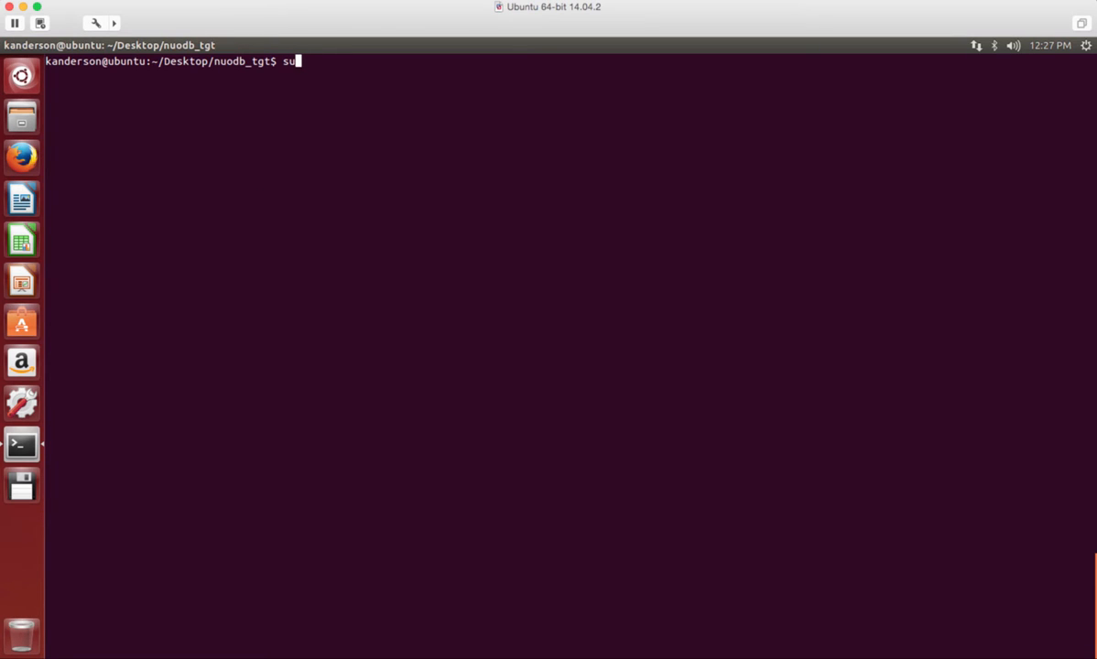
type("do ./setup.sh")
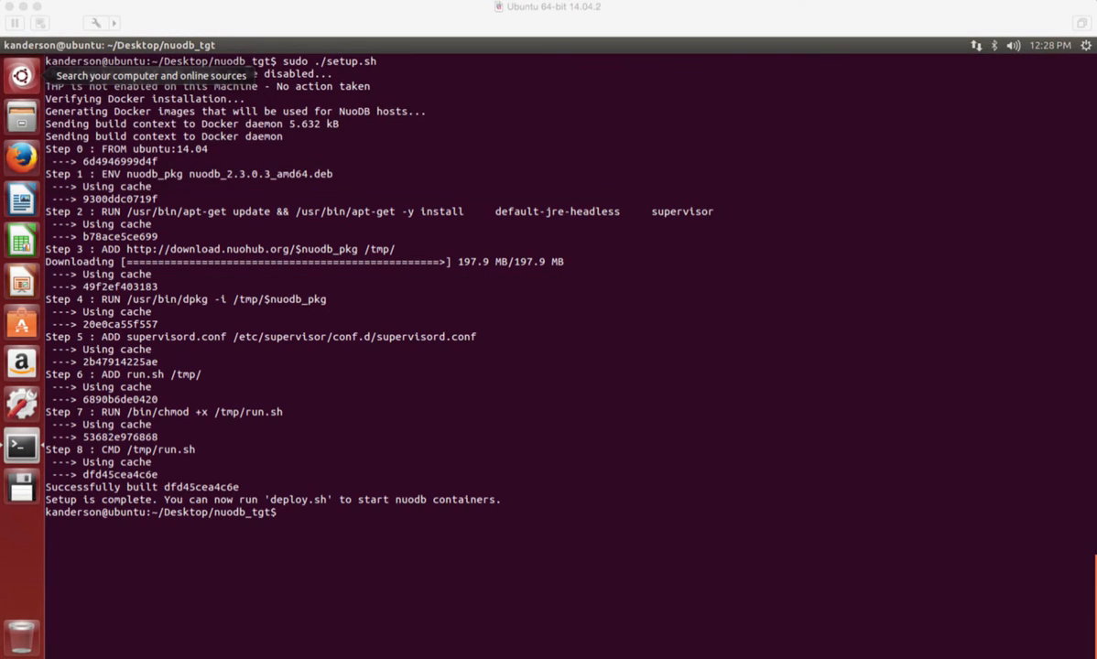
type("sudo")
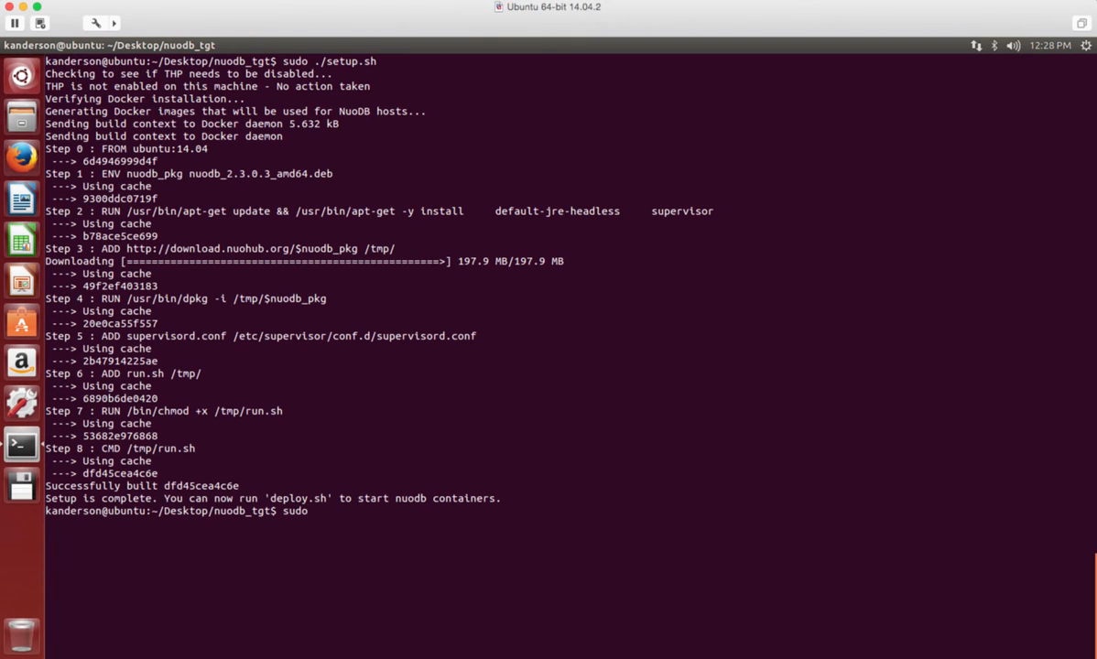
type("./deploy.sh")
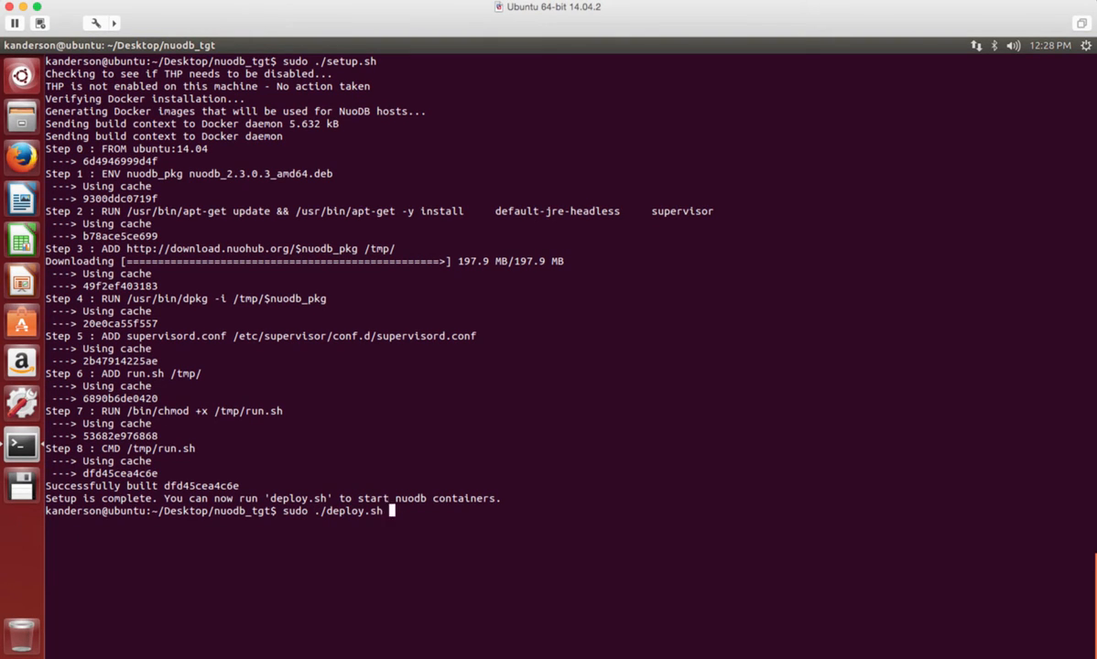
type("--user nuoadmin --passw")
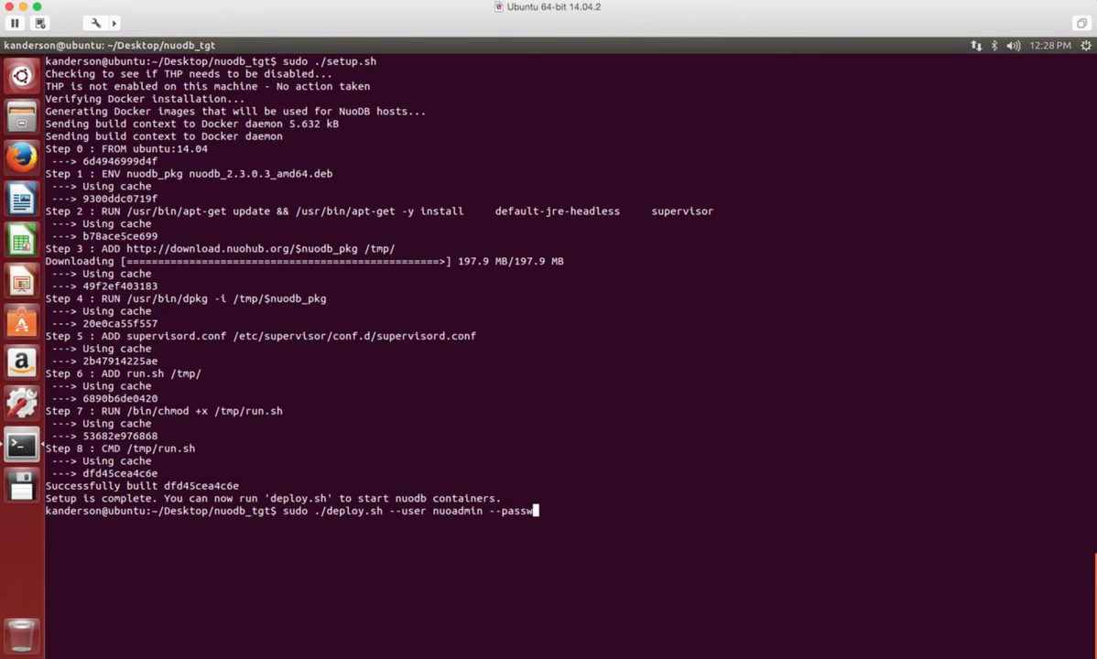
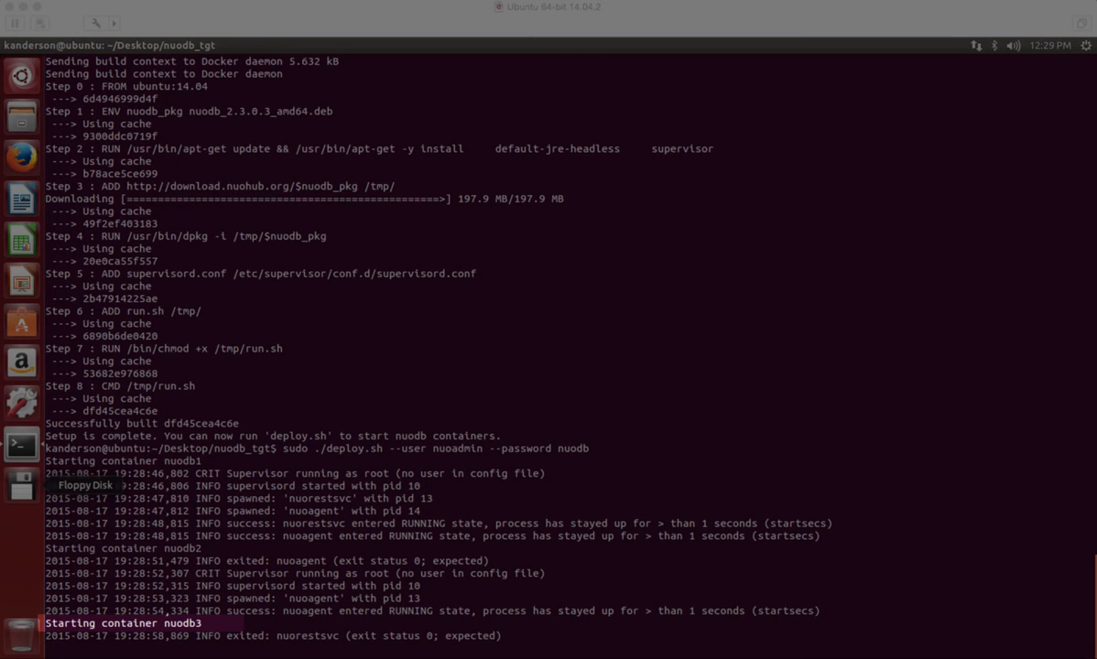
scroll("down", 3)
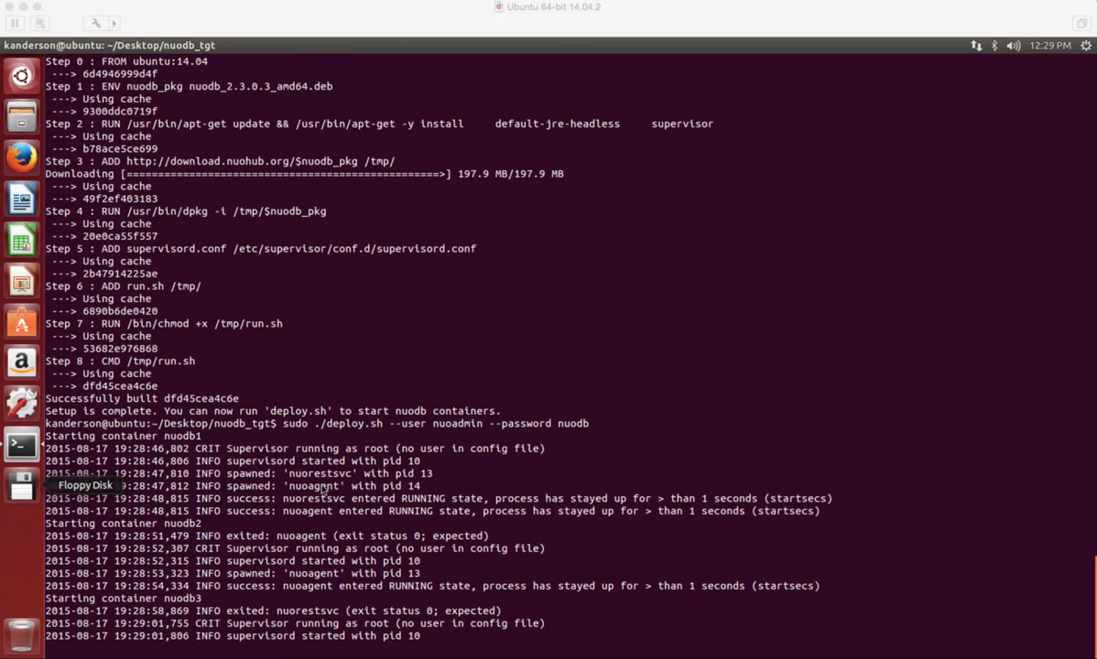
scroll("down", 3)
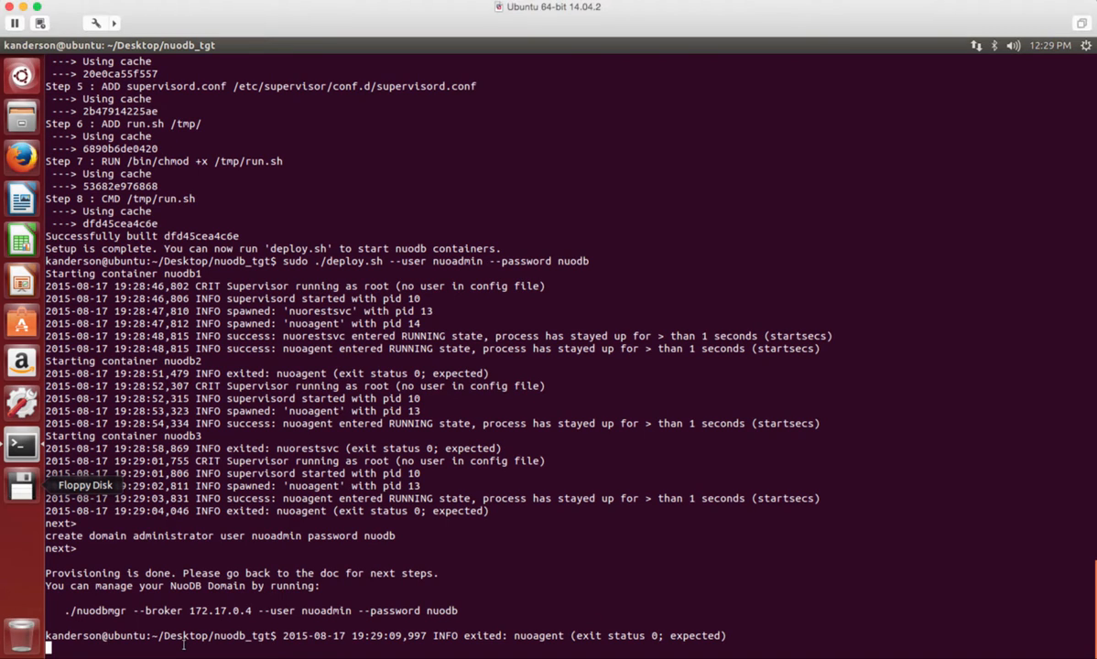
type("ps -ef | grep nuodb")
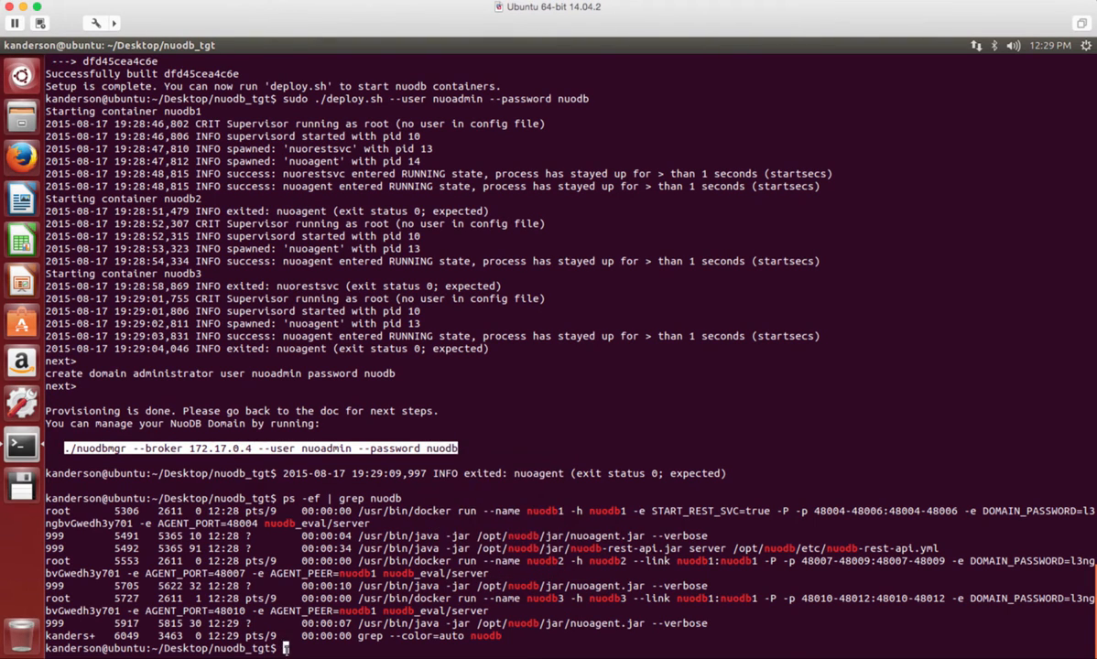
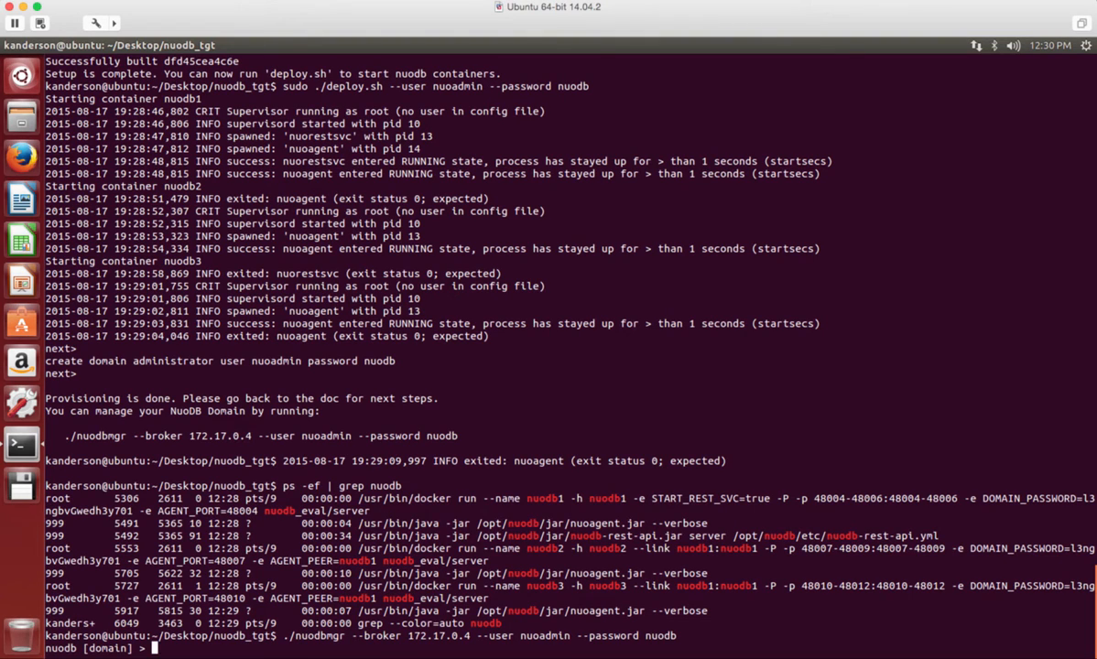
Step: Connect nuodbmgr to broker 172.17.0.4 as nuoadmin and show the domain summary
type("show domain summary")
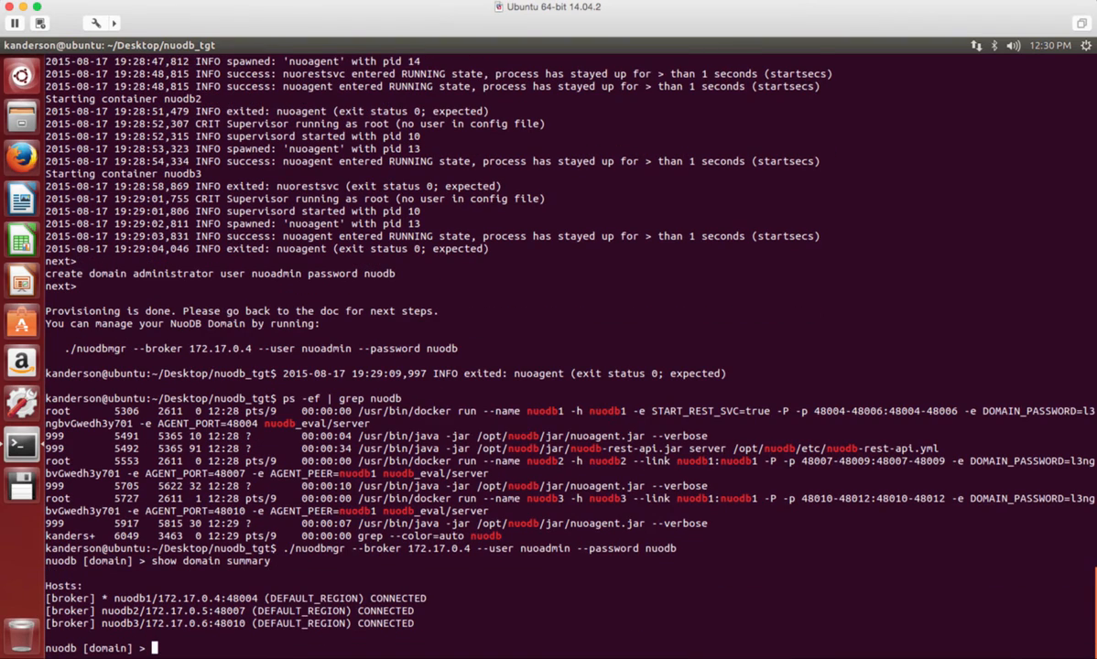
mouse_move(18, 646)
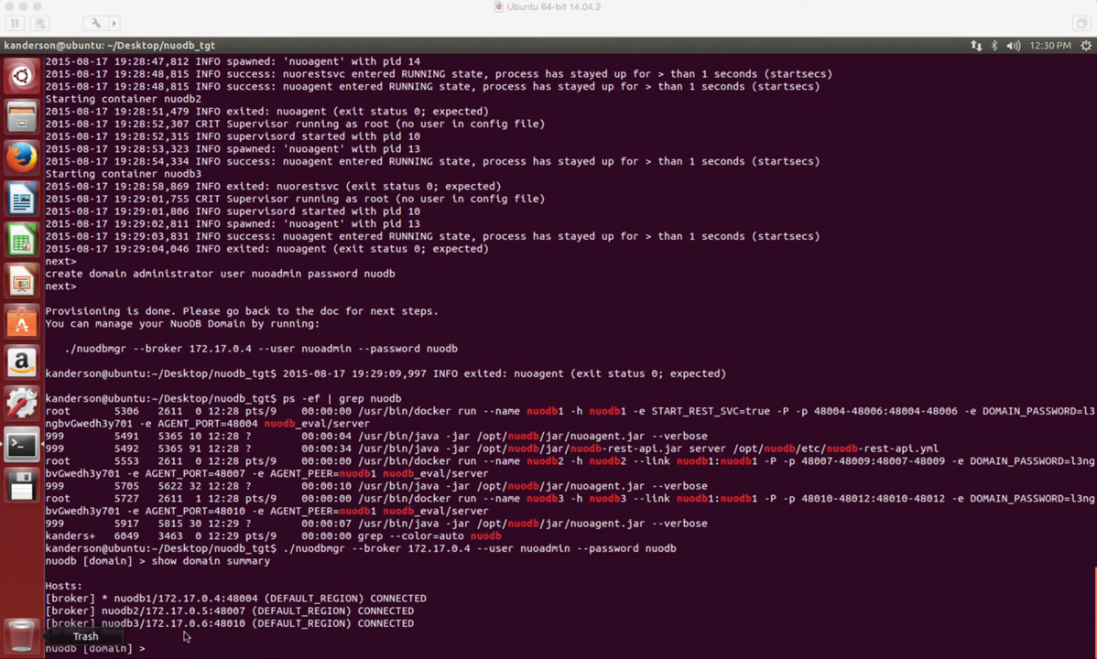
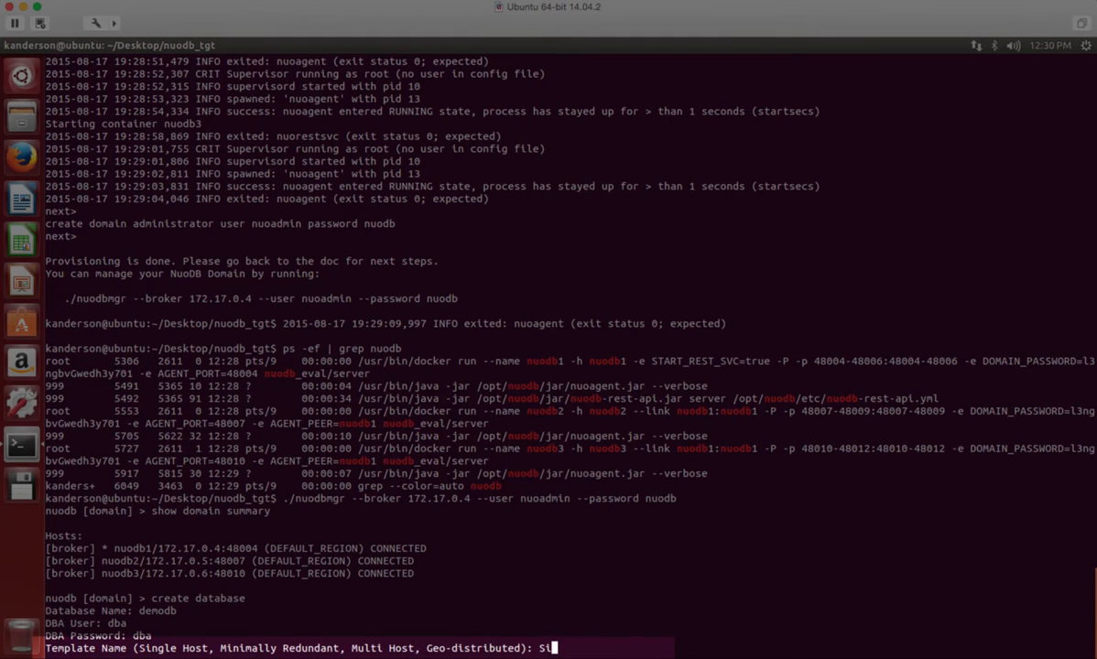
key("Return")
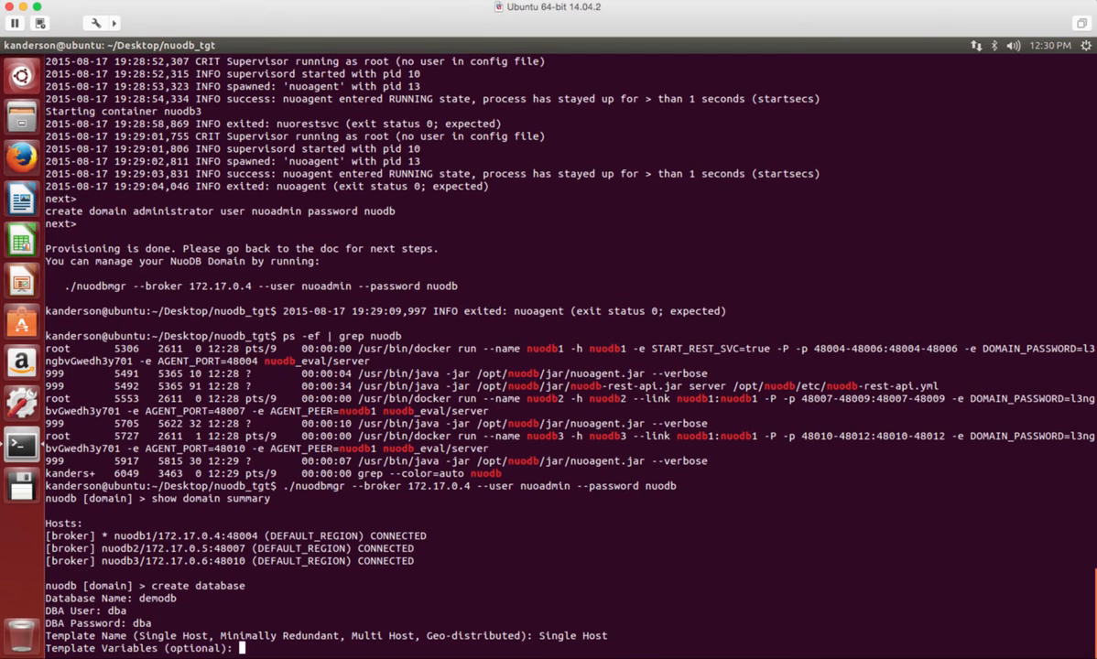
key("enter")
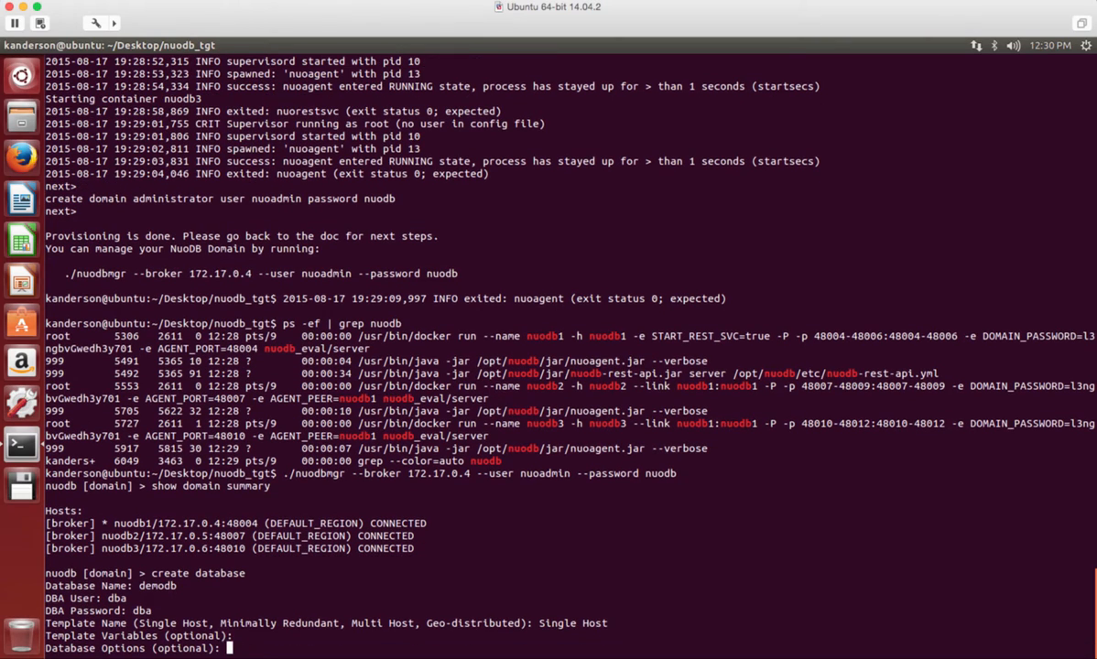
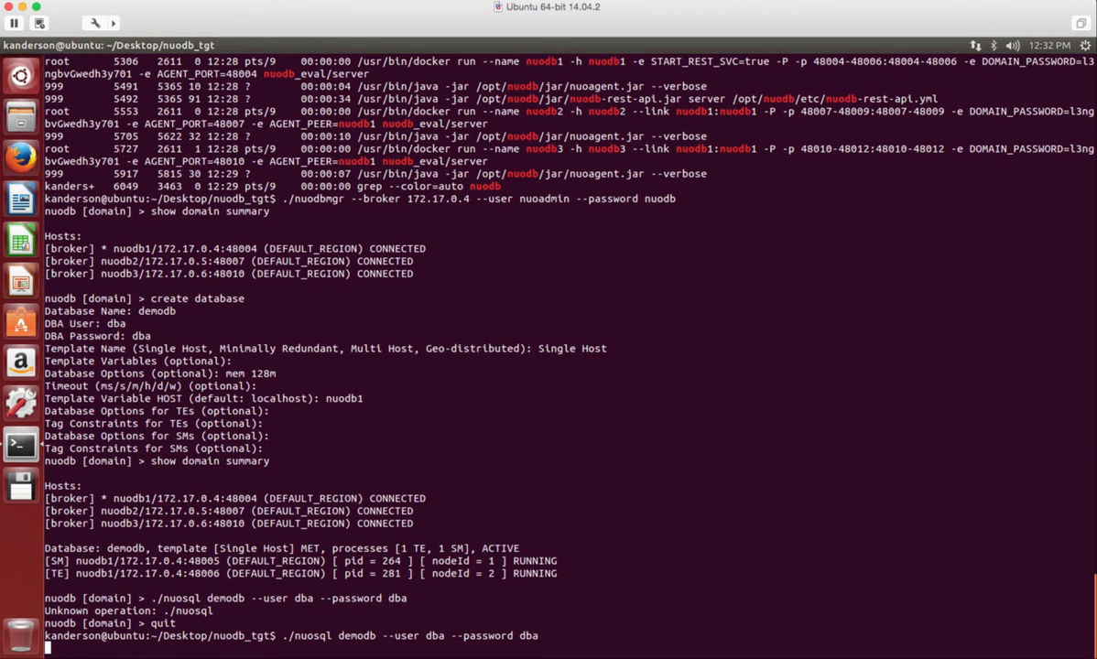
key("Return")
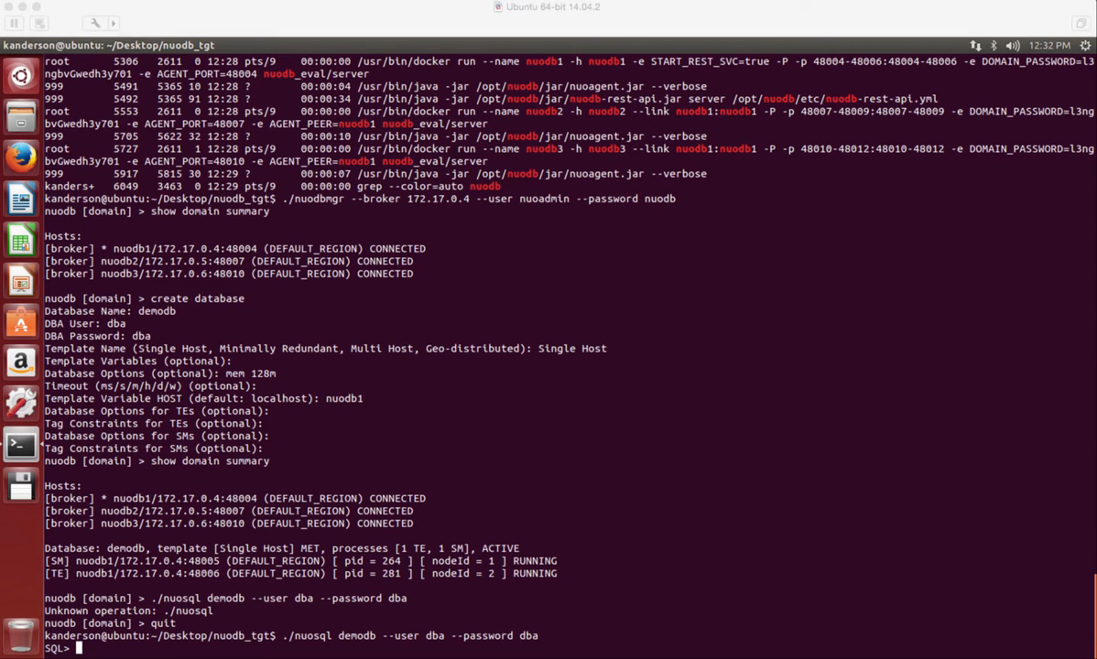
Step: Create the users table, insert Ada Lovelace, Alan Turing and Donald Knuth, query and show it
type("create table users (id bigint generated always as identity primary key, name string not null, gender char(1) check (gender in ('M','F')));")
type("select")
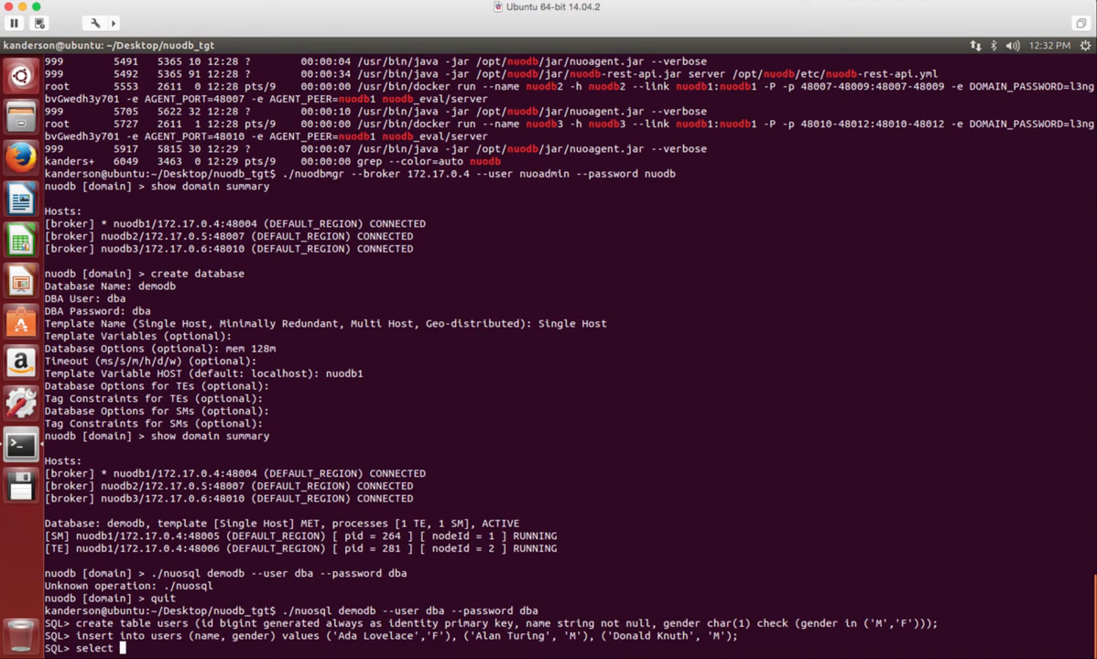
type("* from users;")
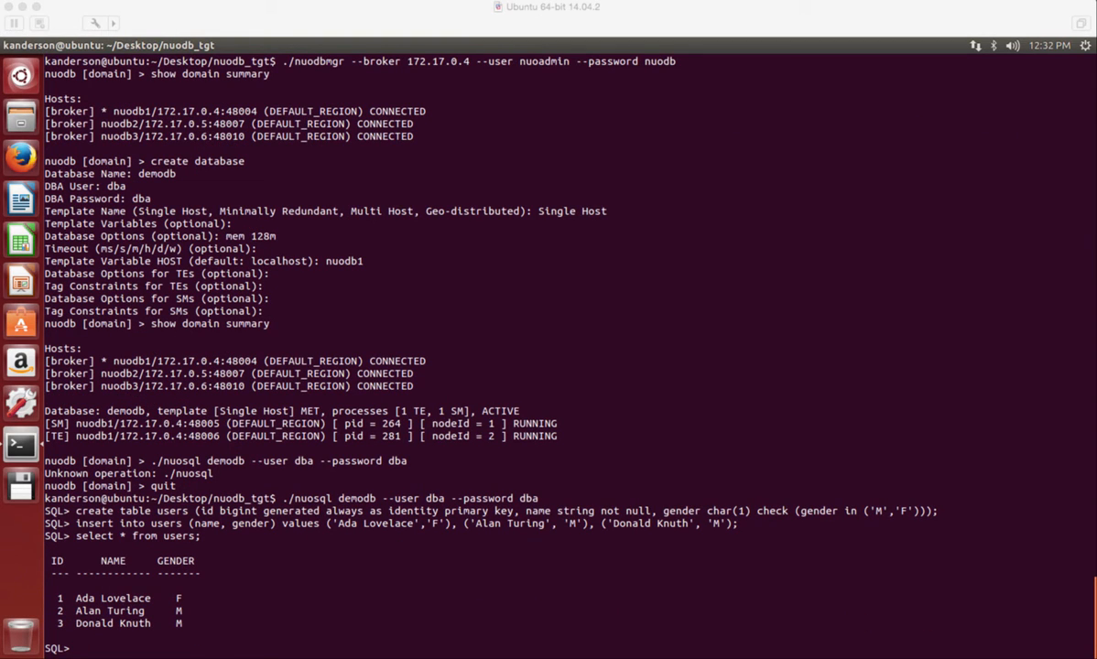
type("show table users")
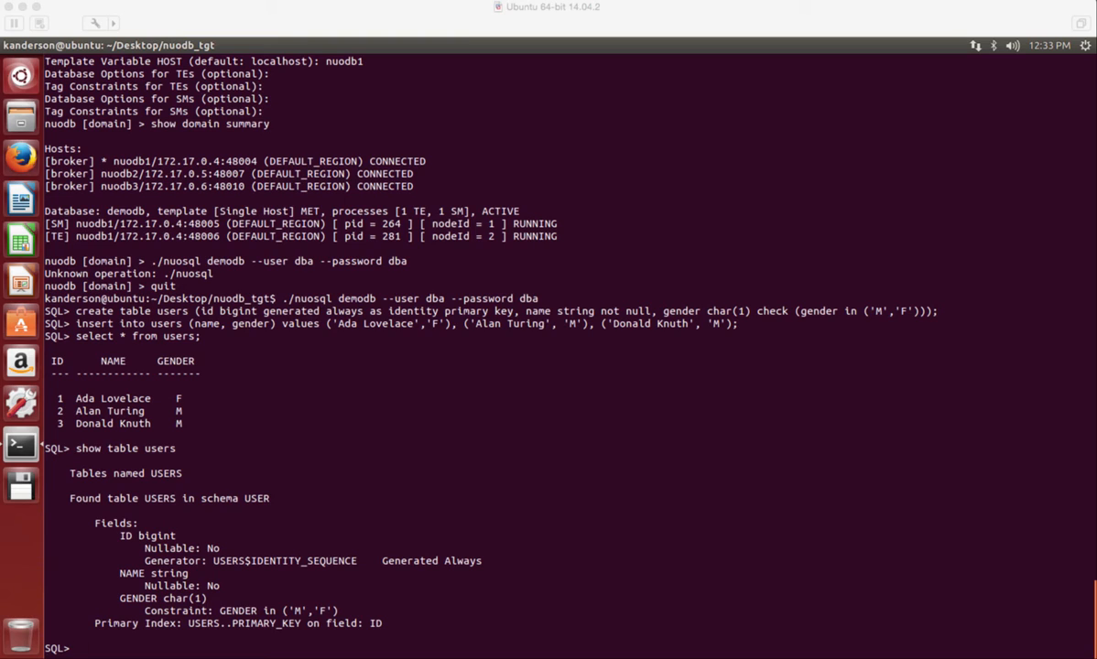
type("update")
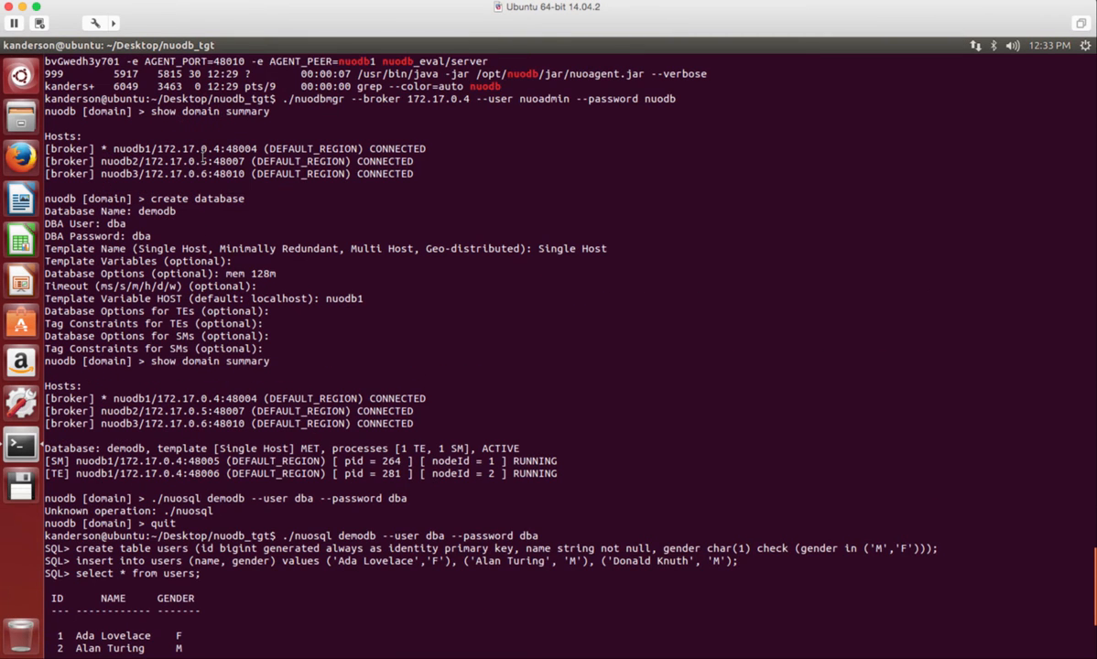
scroll("up", 3)
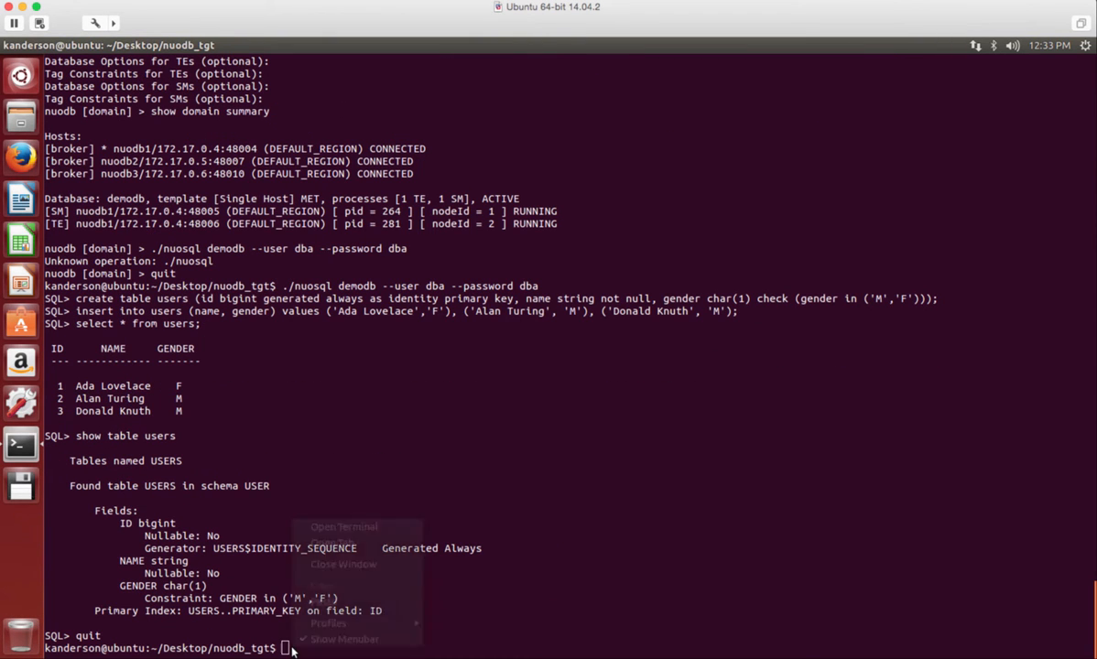
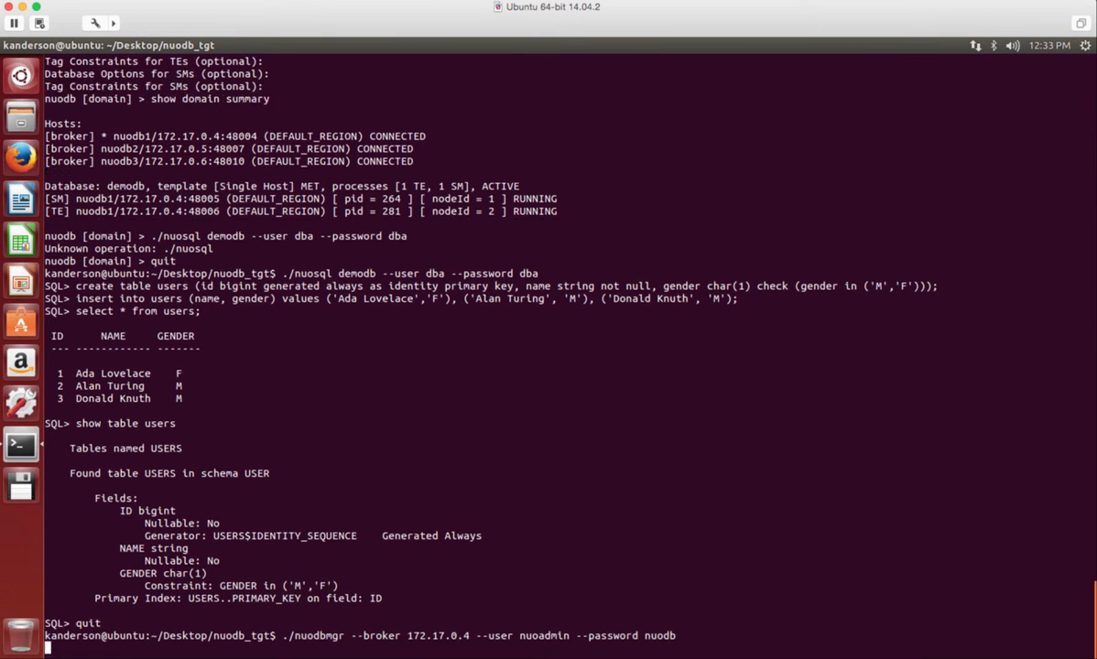
Step: Reconnect nuodbmgr and update demodb to the Minimally Redundant template, then show the domain summary
key("Return")
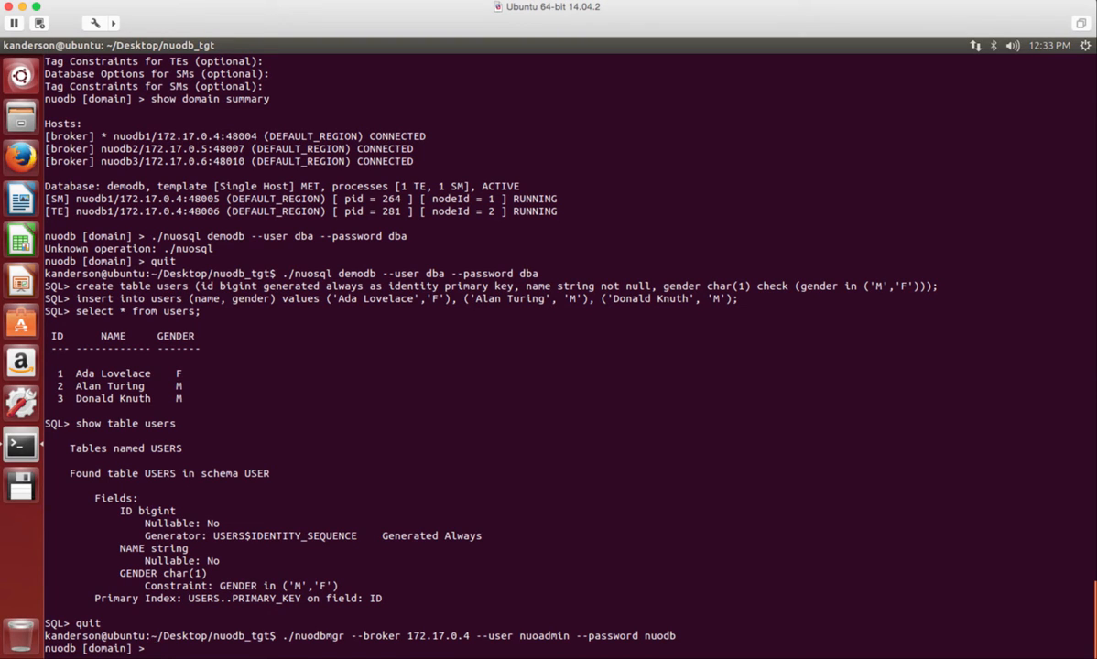
type("update database")
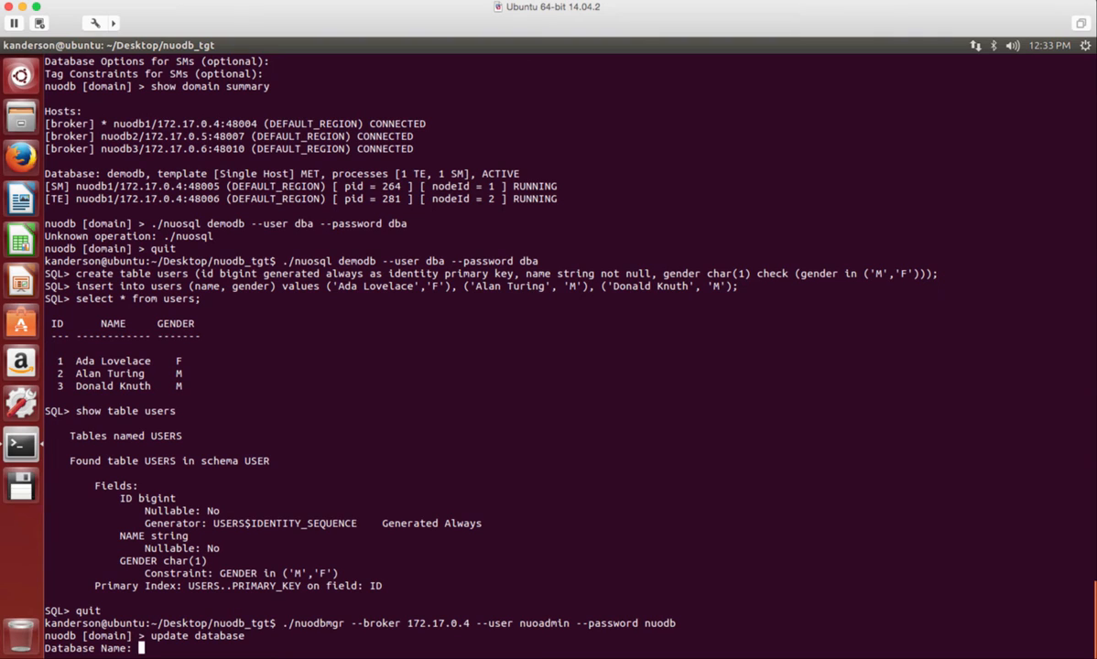
type("demo")
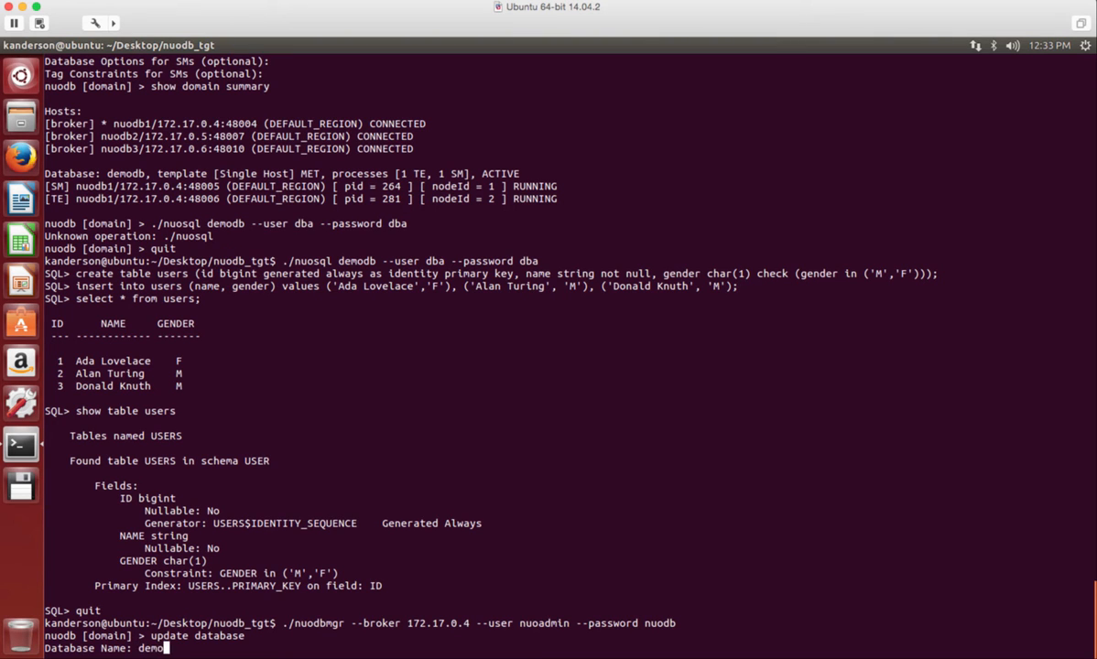
key("Return")
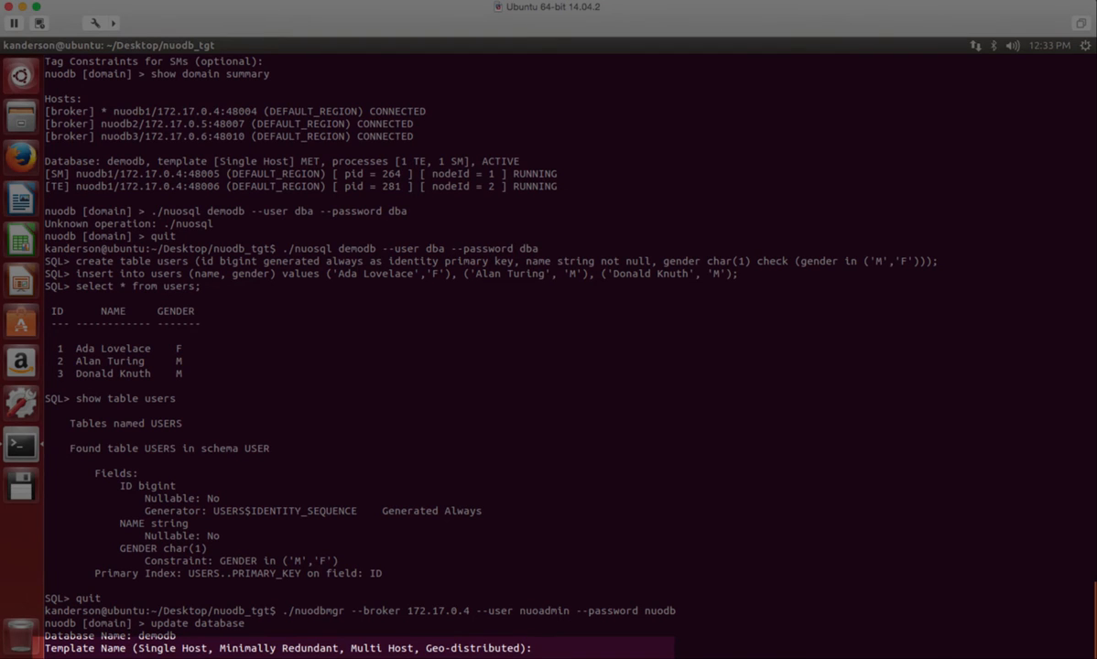
type("Minimally Redundant")
type("show")
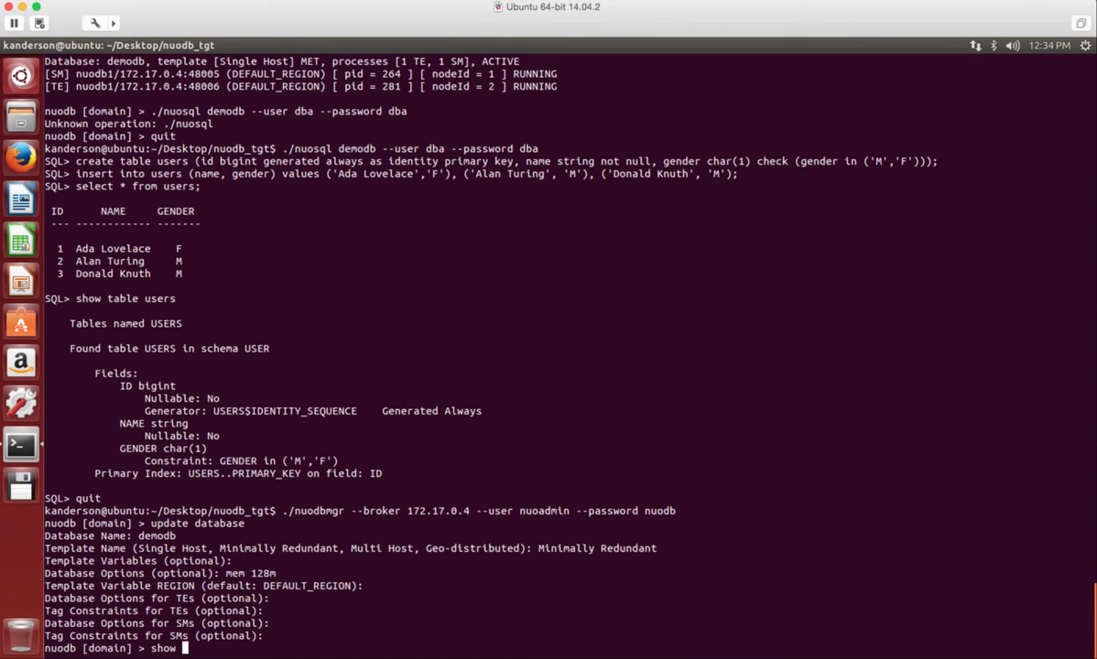
type("domain symmary")
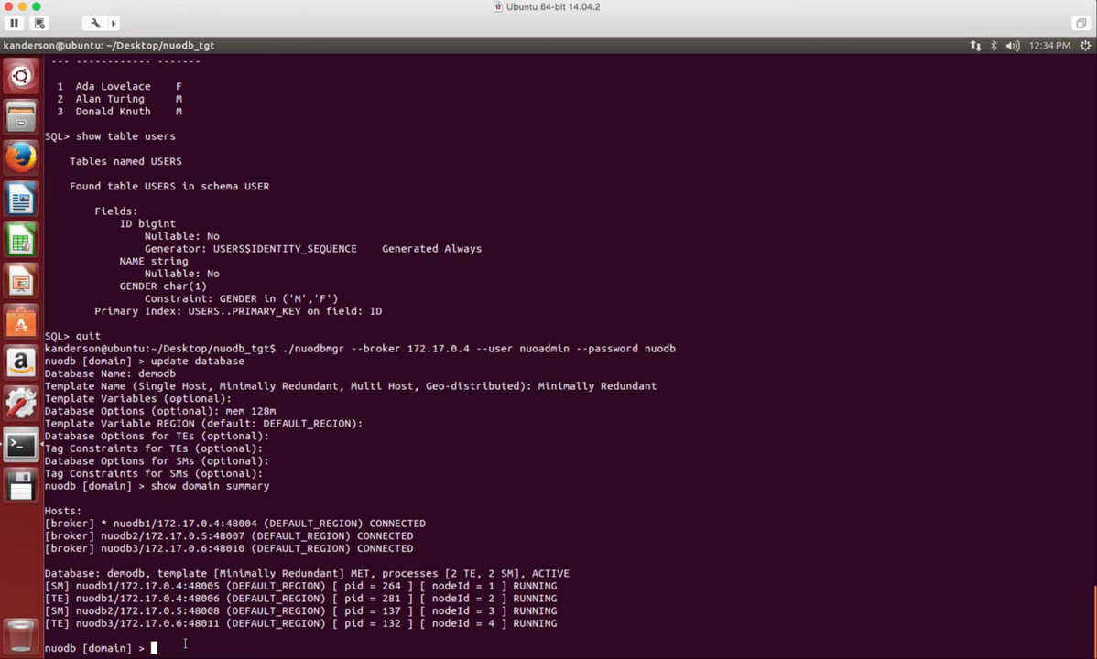
Step: Load create-db, Players, Scoring and Teams scripts into the hockey schema, then reopen nuosql demodb
type("quit")
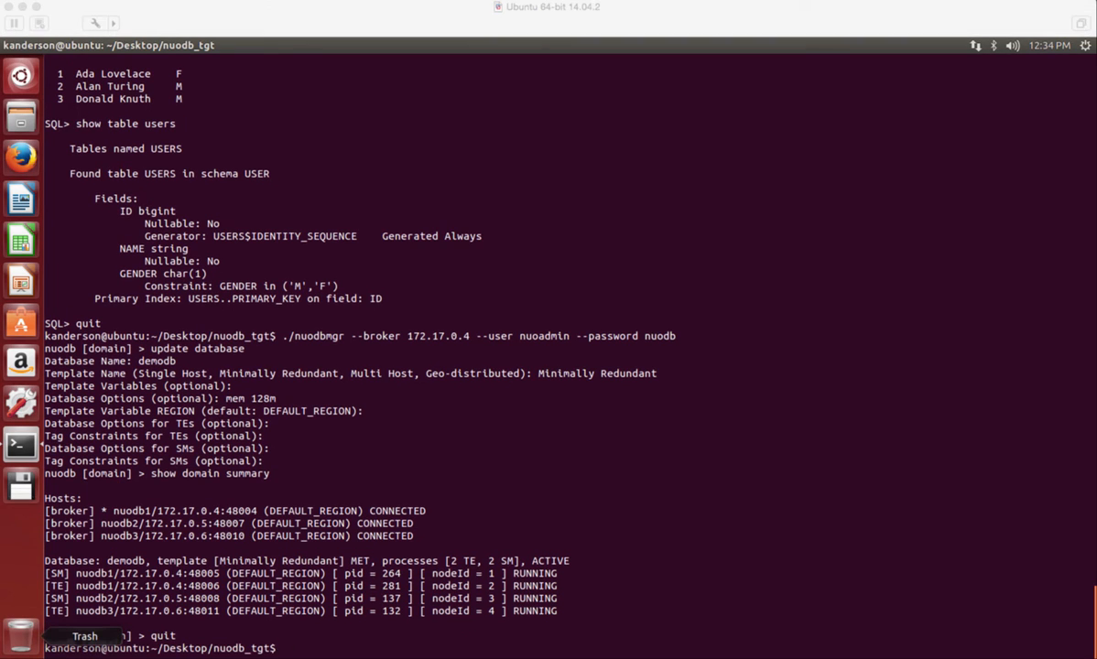
type("./nuosql demodb --user dba --password dba --schema hockey < ./quickstart/create-db.sql > create-db.log 2>&1")
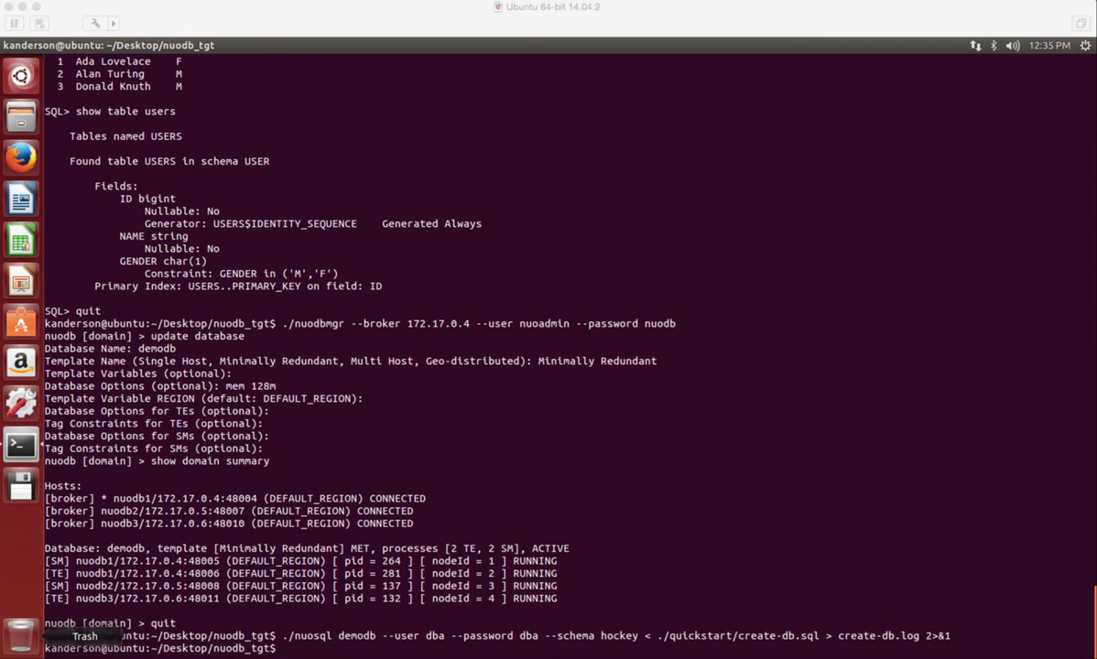
key("Return")
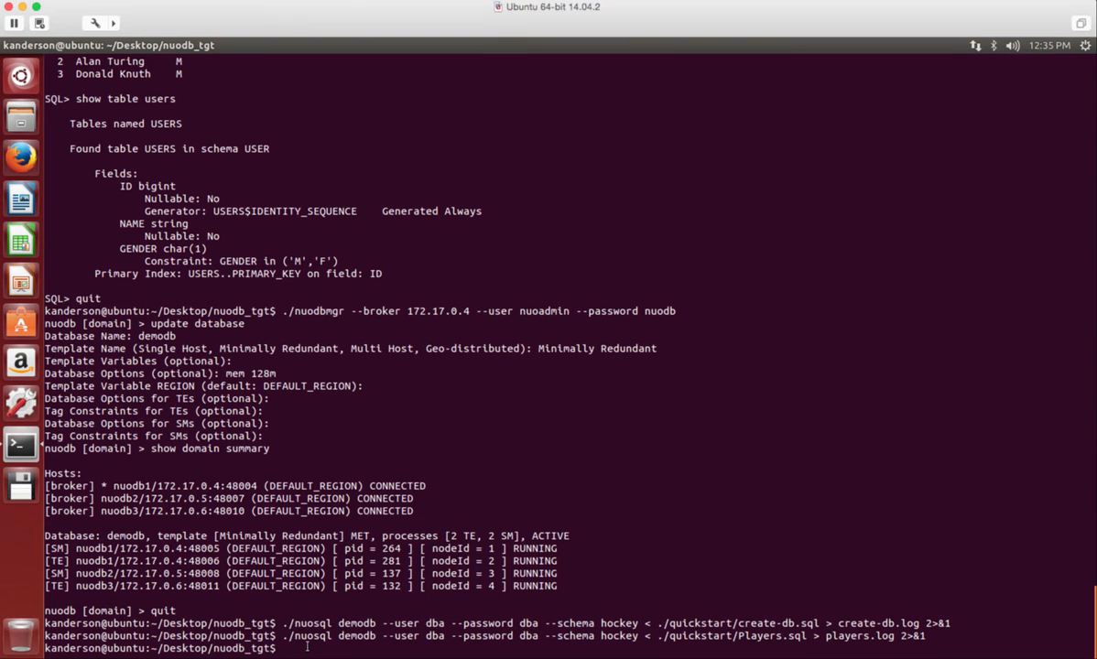
key("Return")
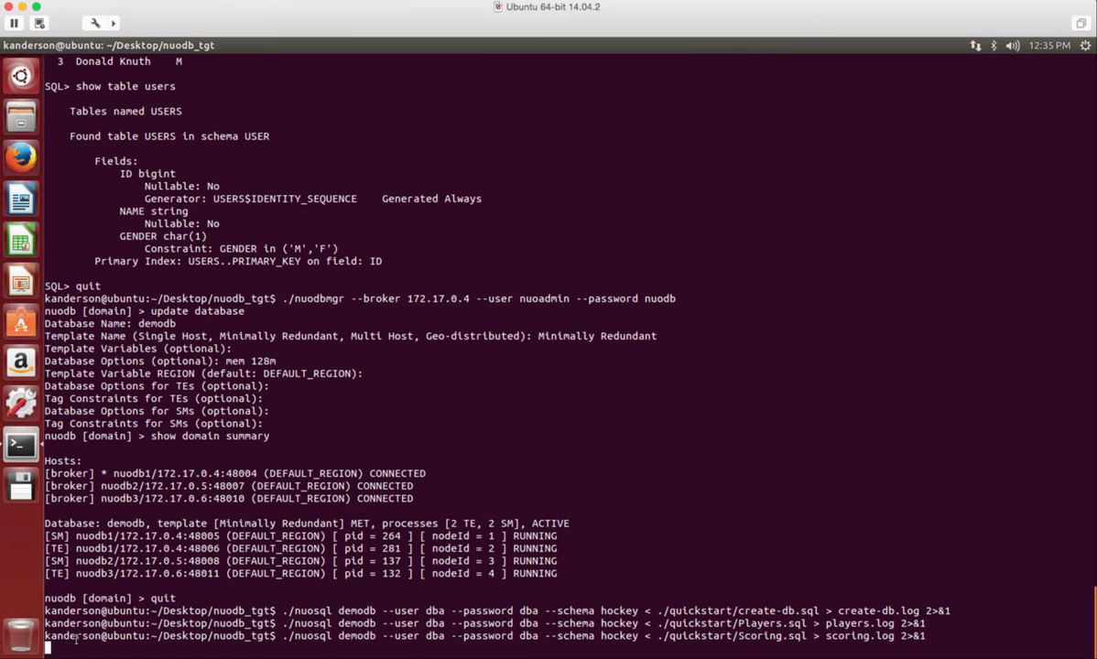
type("./nuosql demodb --user dba --password dba --schema hockey < ./quickstart/Teams.sql > teams.log 2>&1")
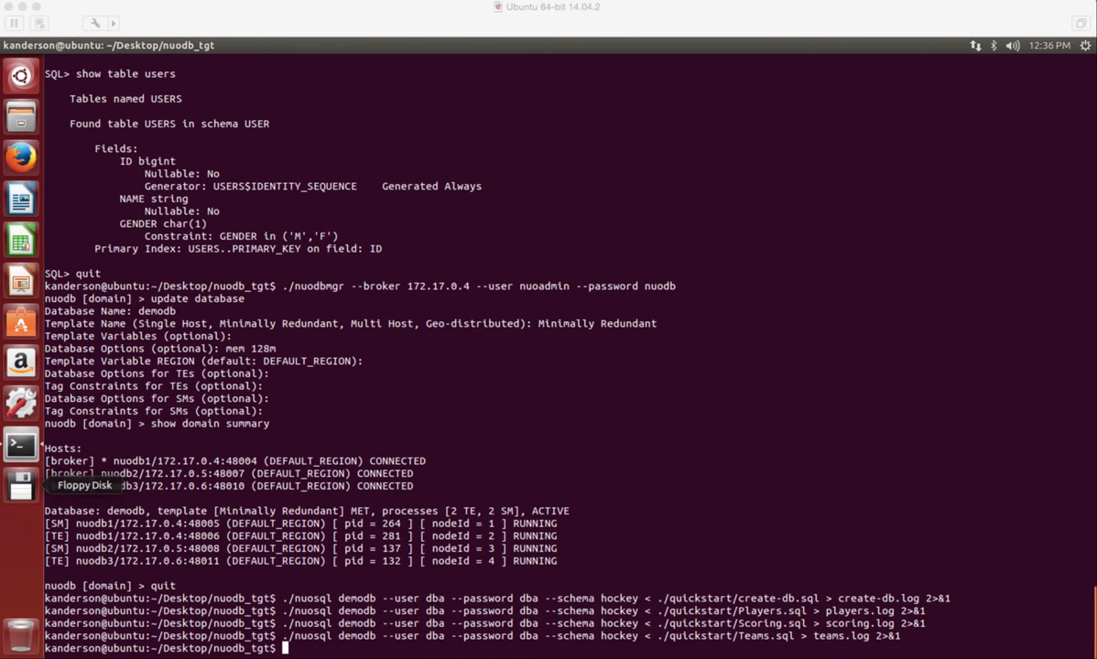
type("./nuosql demodb --user dba --password dba")
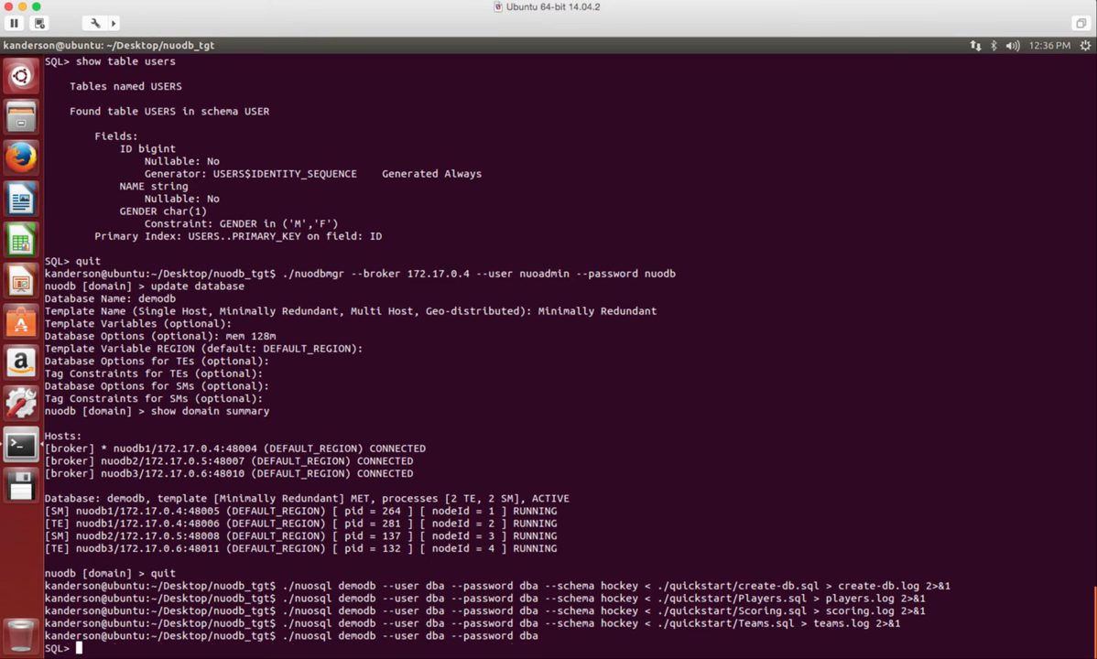
Step: Switch to the hockey schema and show the players table definition
type("USE hockey;")
type("SHOW TABLES;")
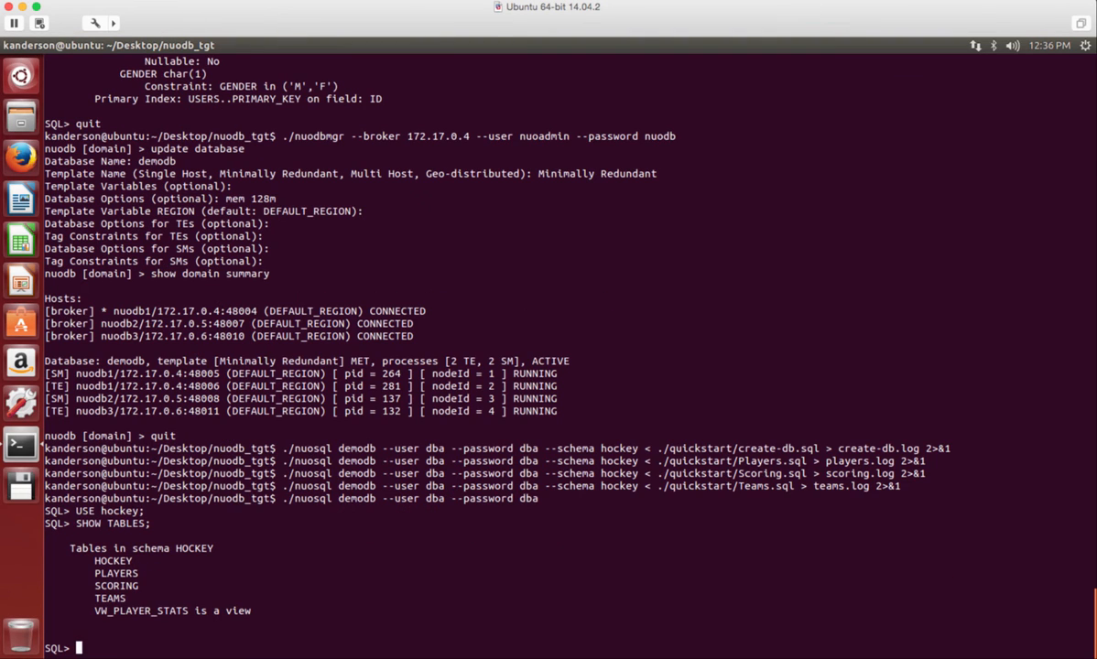
type("SHOW Table players;")
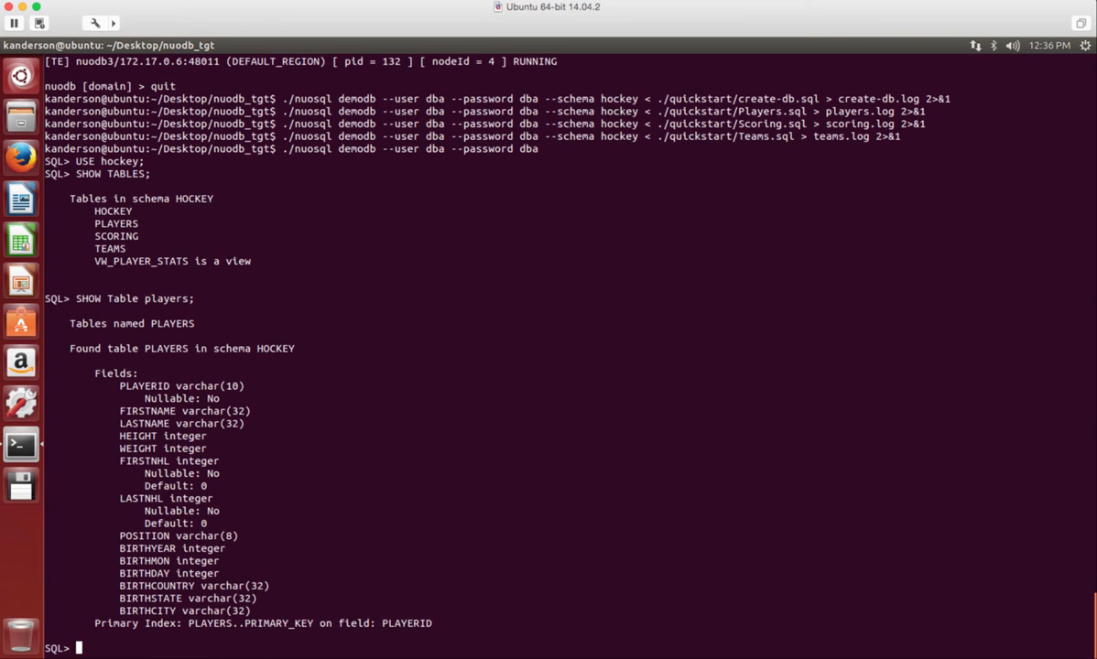
mouse_move(16, 639)
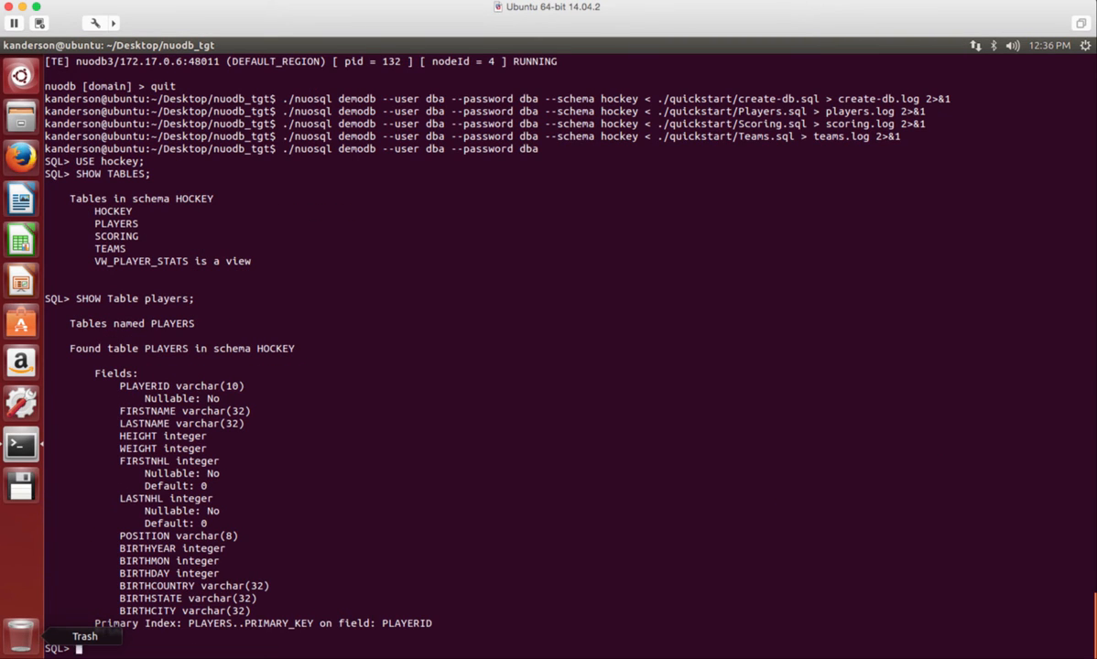
mouse_move(16, 479)
type("SELECT firstname,lastname FROM players limit 10;")
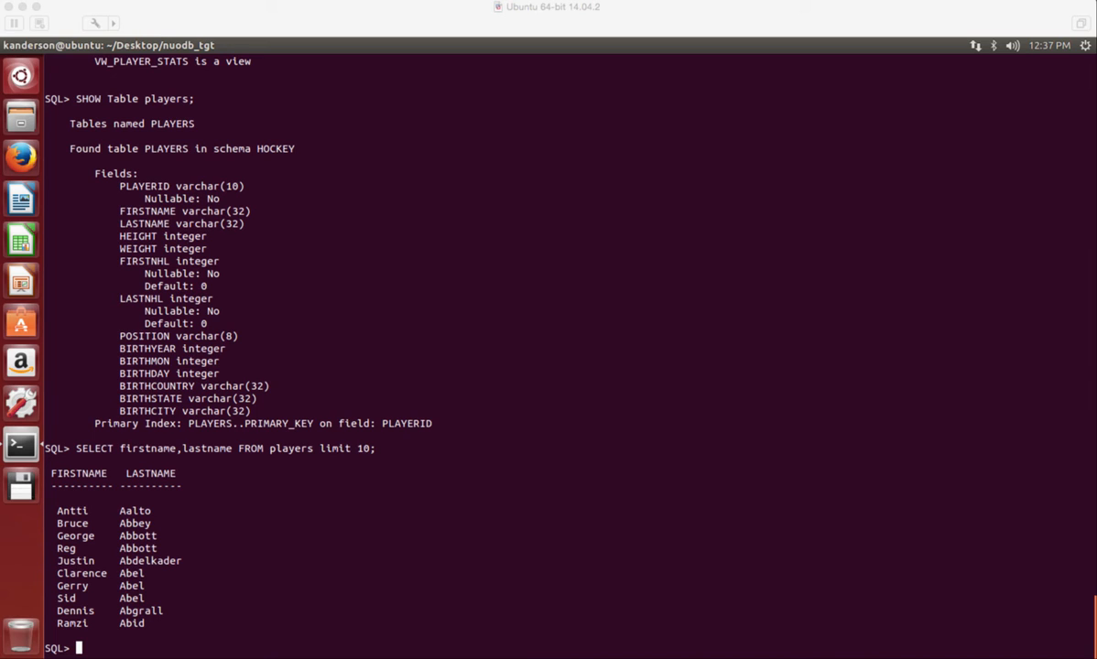
mouse_move(357, 619)
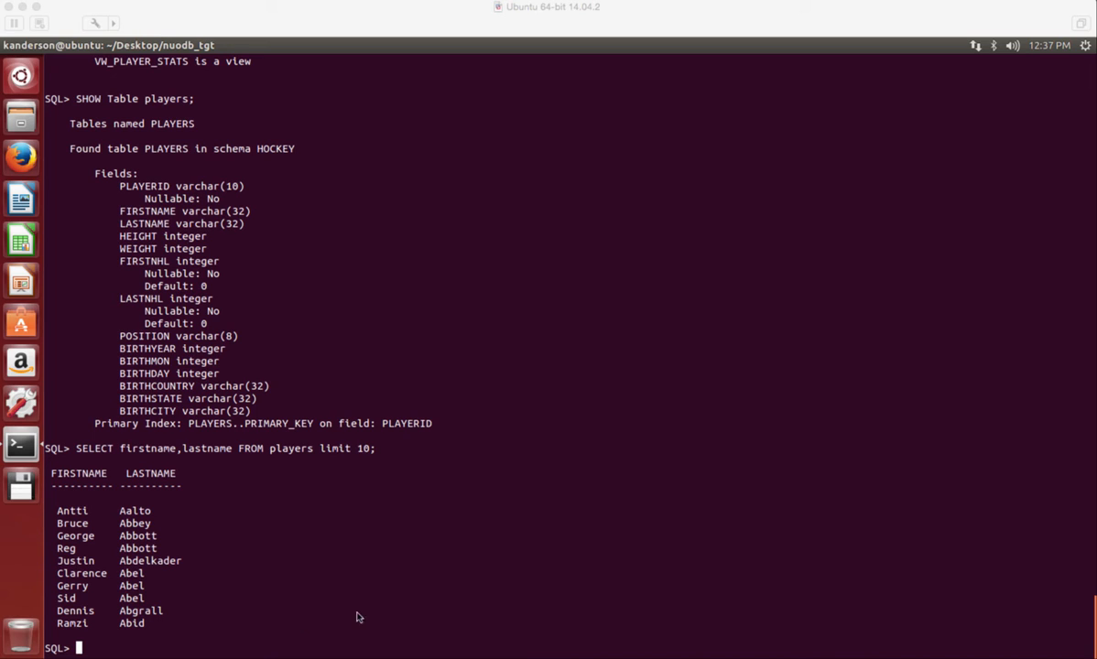
Step: Quit nuosql and start JDBC clients Client1, Client2 and Client3 in the background
type("quit")
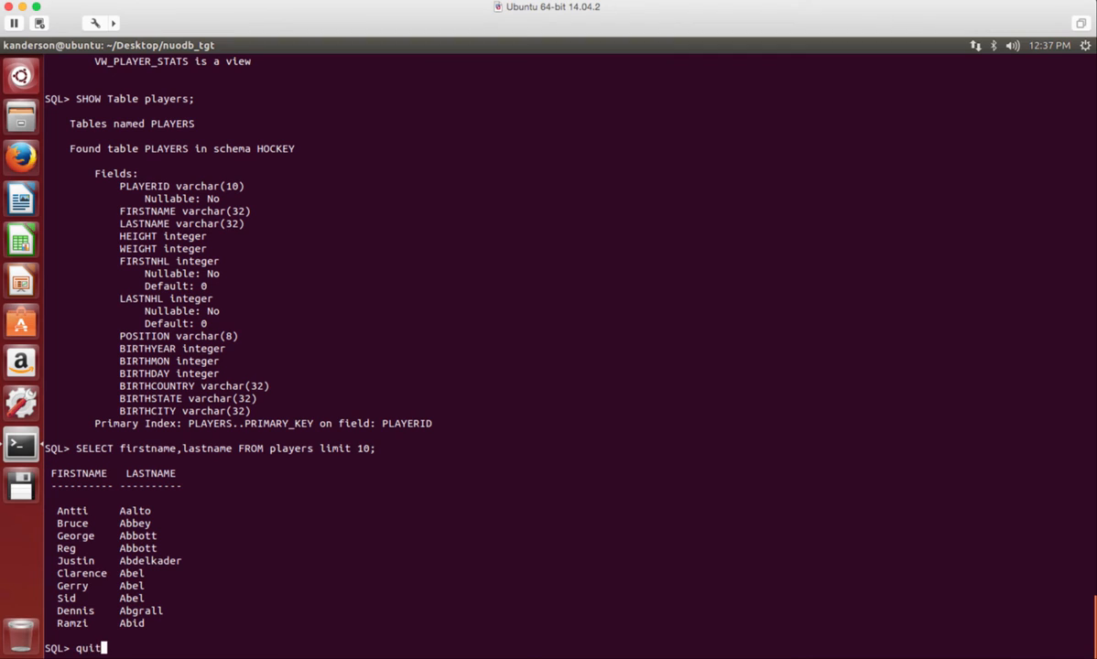
key("Return")
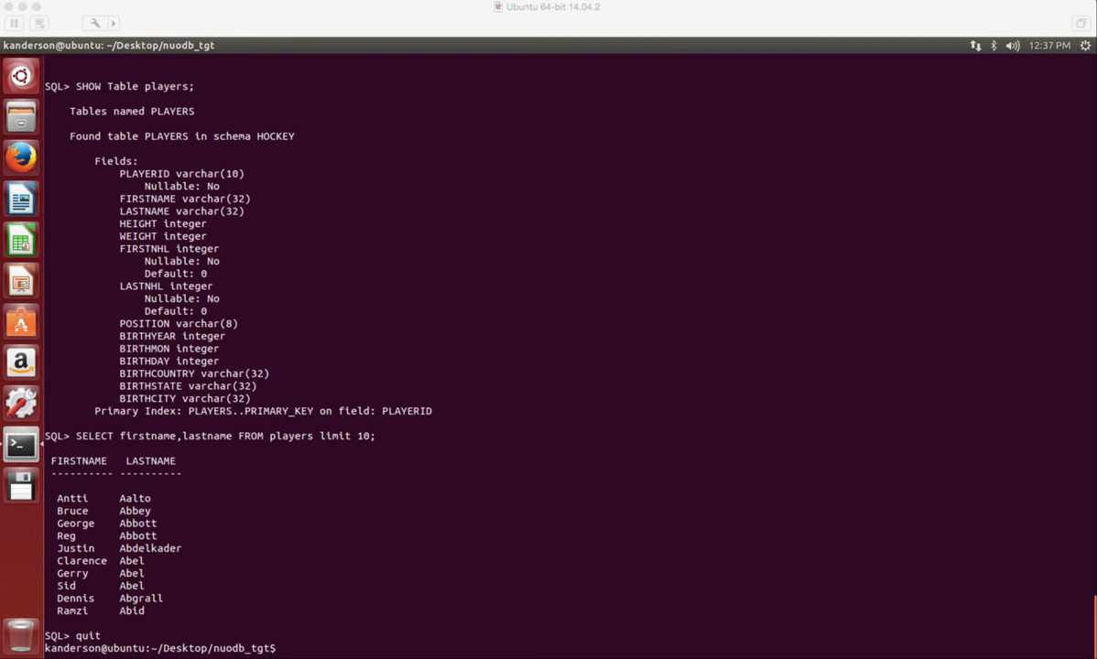
type("java -cp ./jdbc:./jdbc/nuodbjdbc.jar Client1 &")
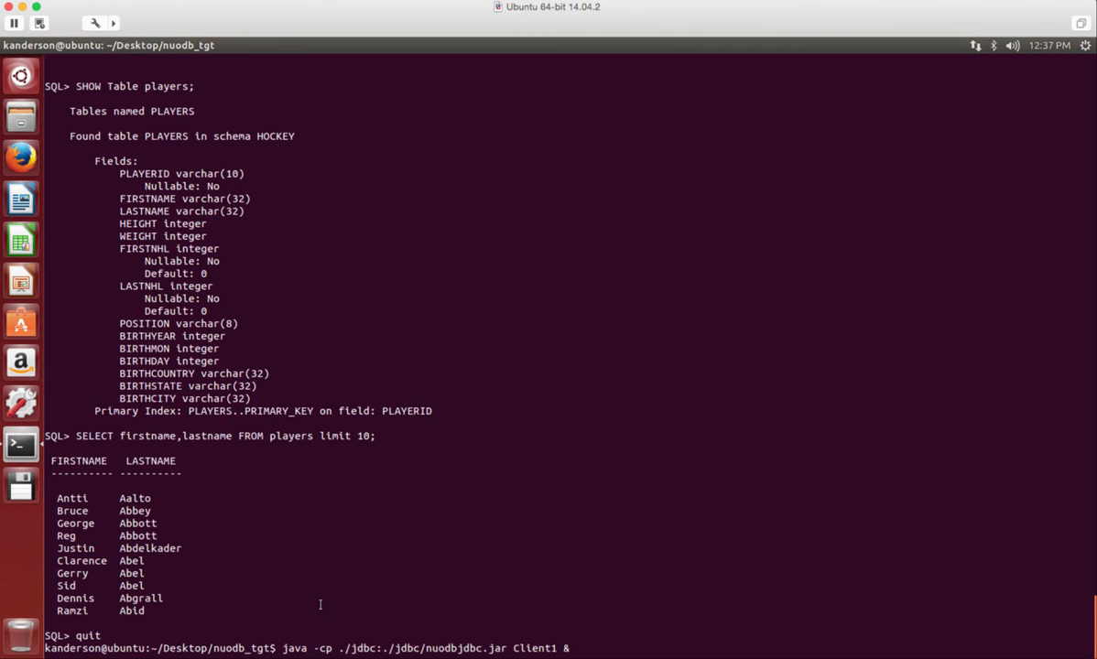
key("Return")
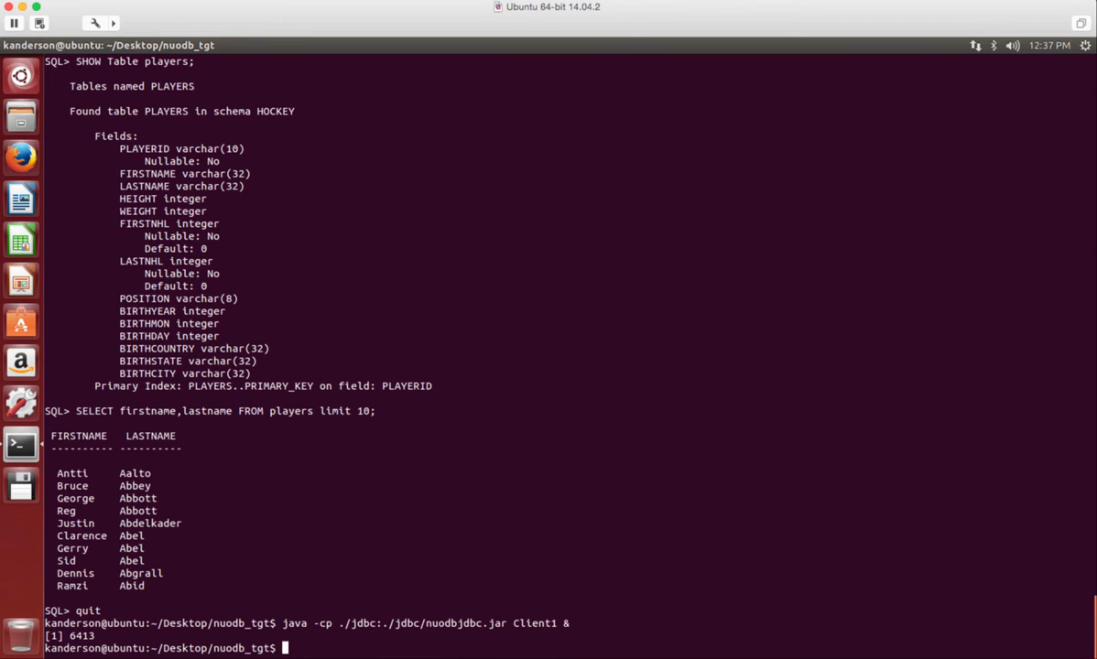
right_click(302, 653)
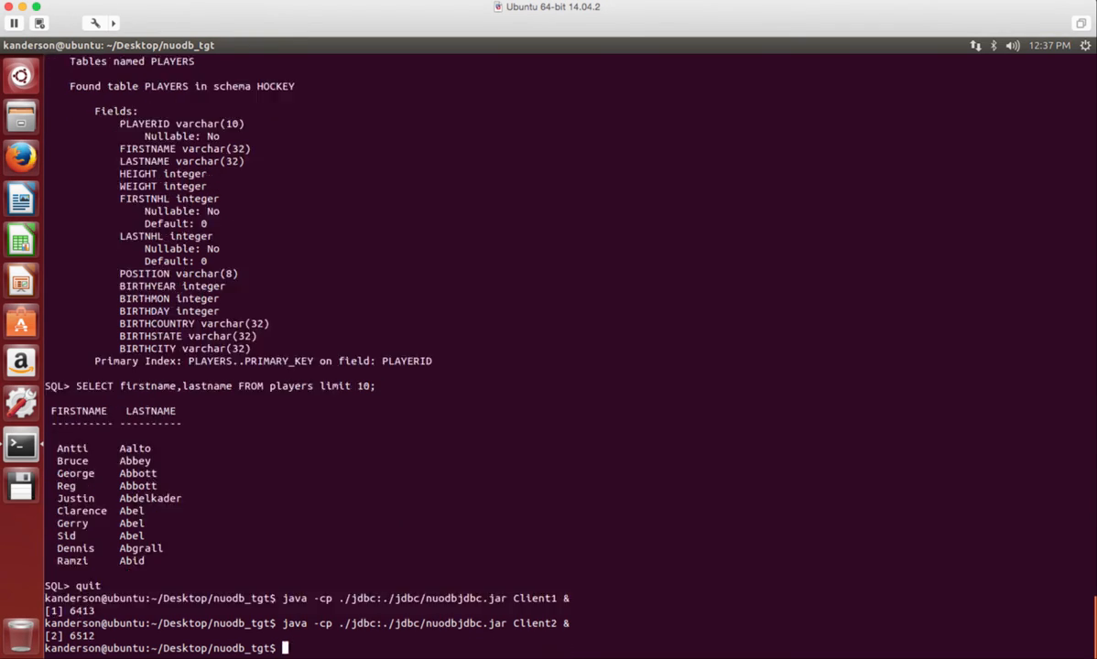
type("java -cp ./jdbc::./jdbc/nuodbjdbc.jar Client1 &")
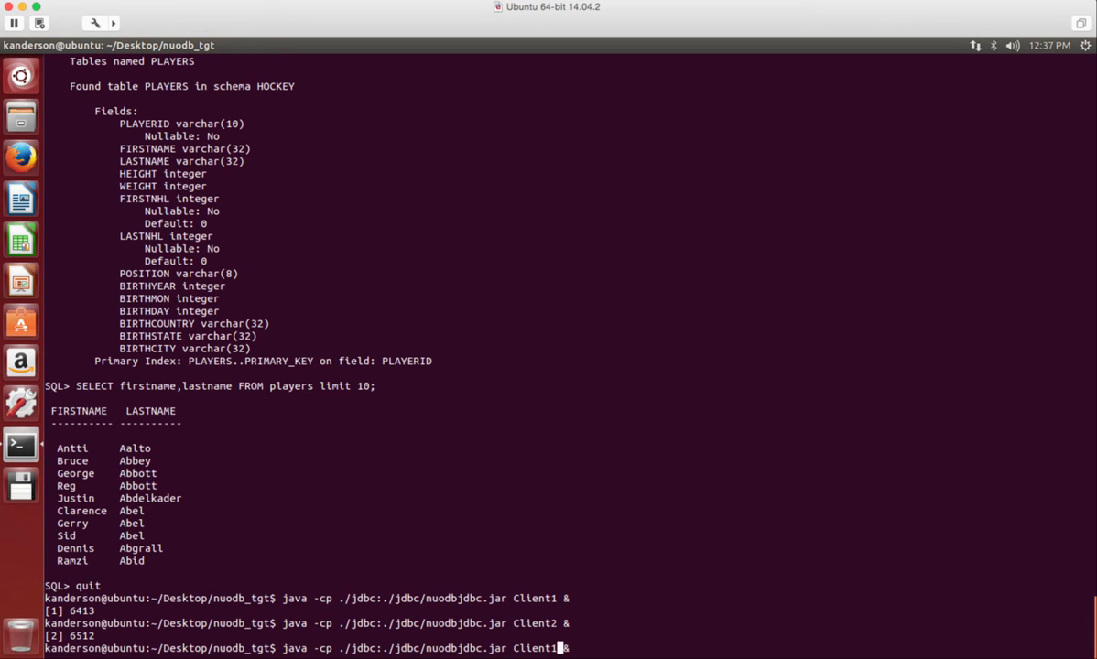
type("3")
key("Return")
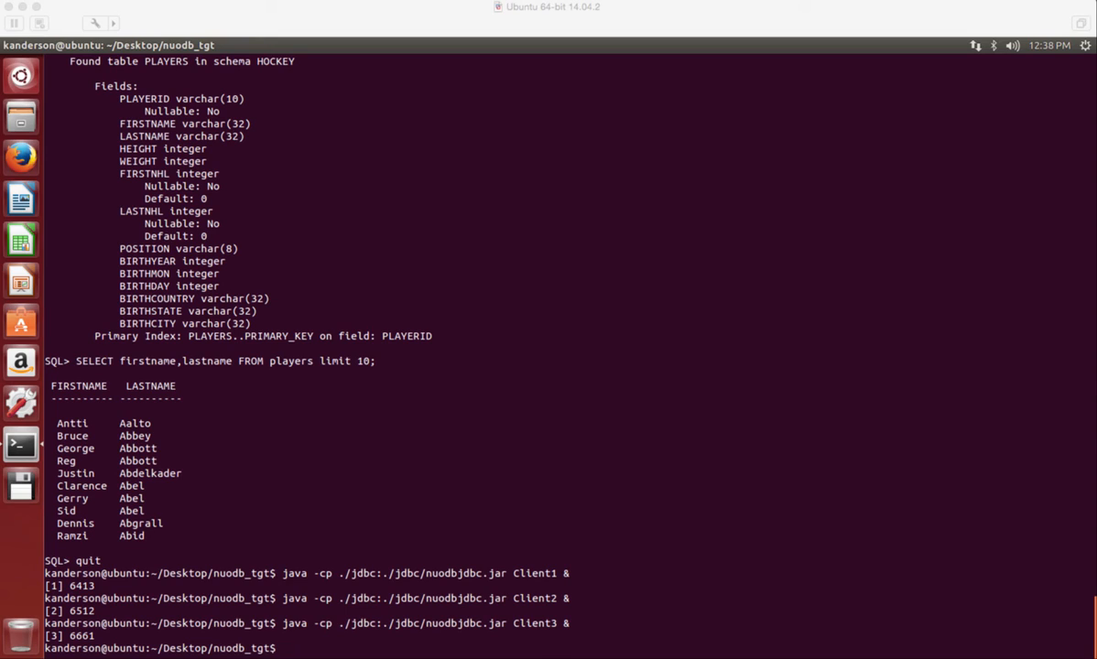
type("./nuosql demodb")
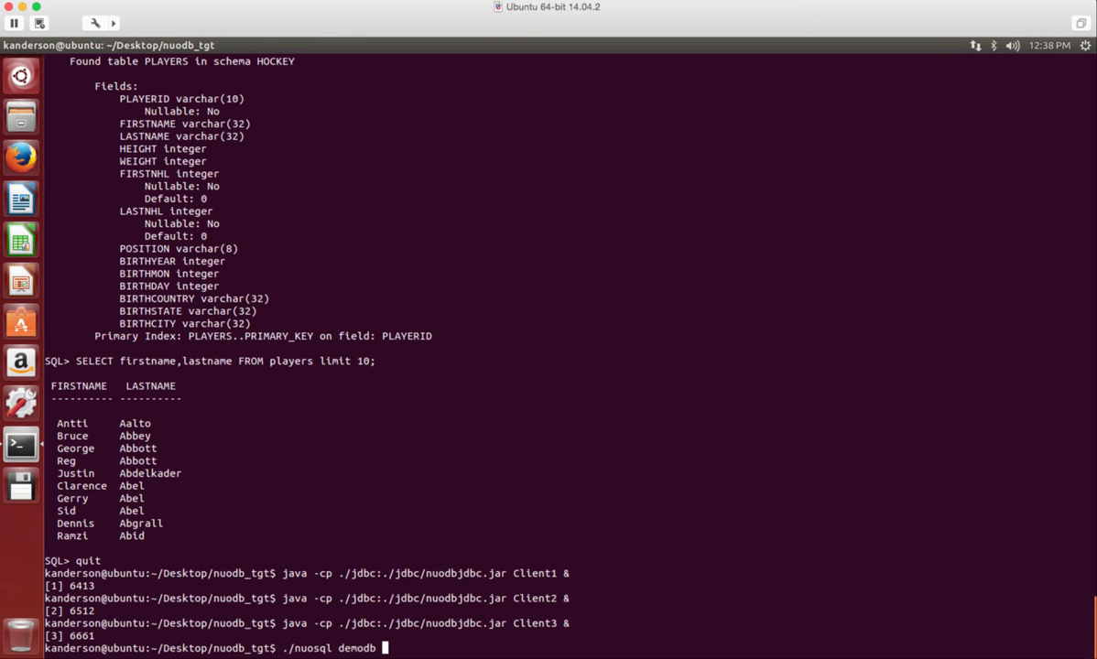
Step: Connect to demodb as dba and repeatedly query system.connections to see which nodes serve queries
type("--user dba --password dba")
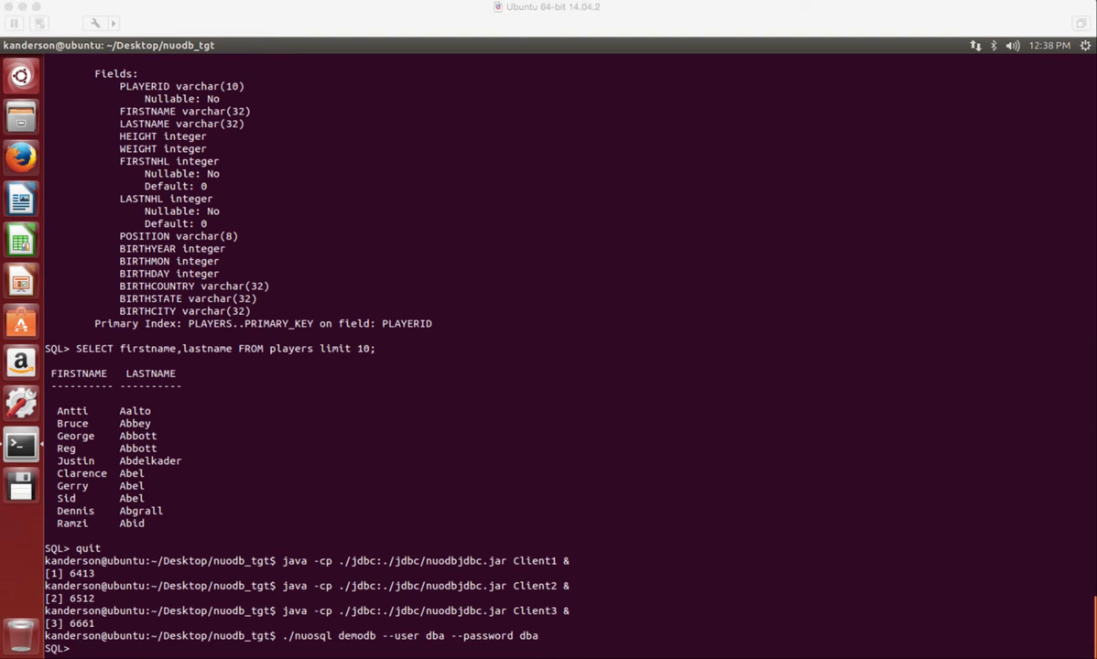
mouse_move(80, 649)
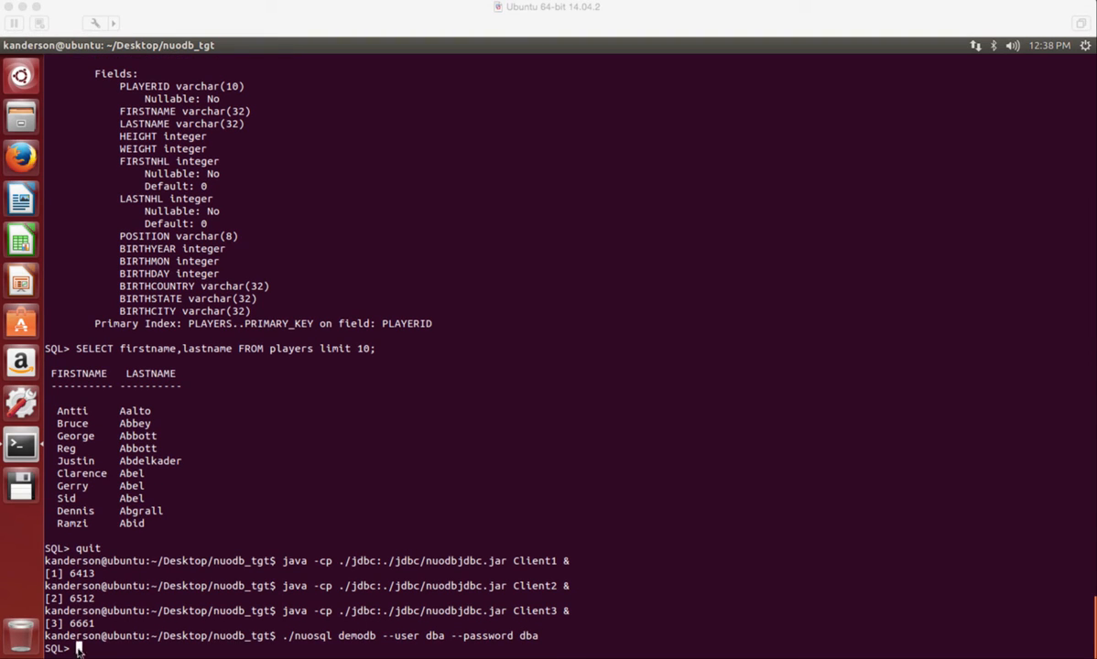
type("SELECT sqlstring, nodeid FROM system.connections;")
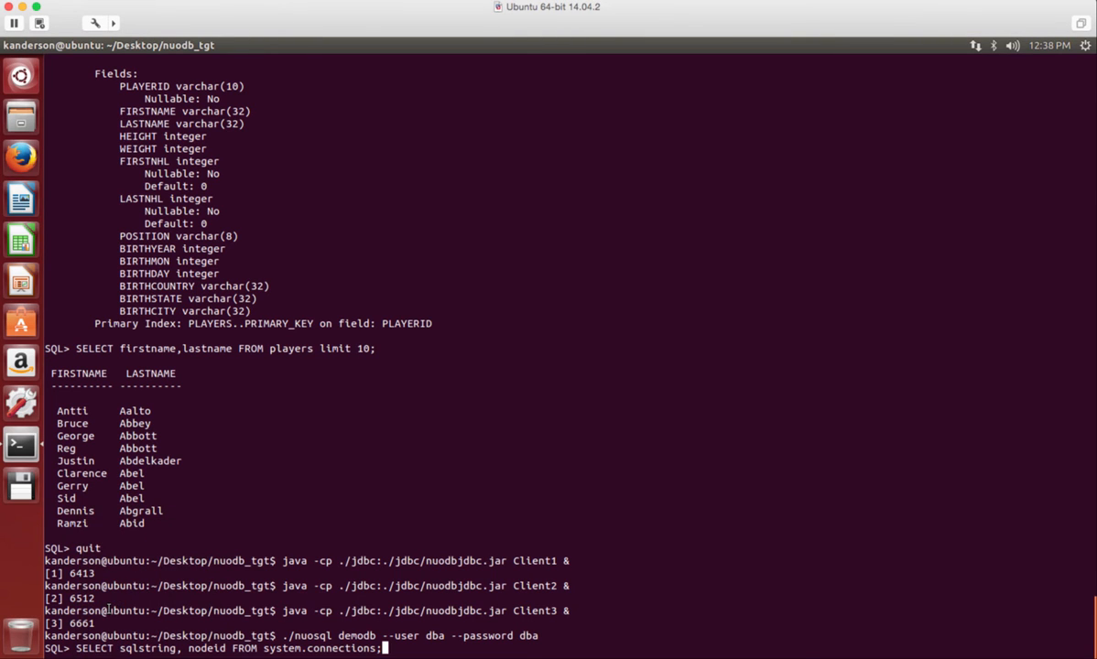
key("Return")
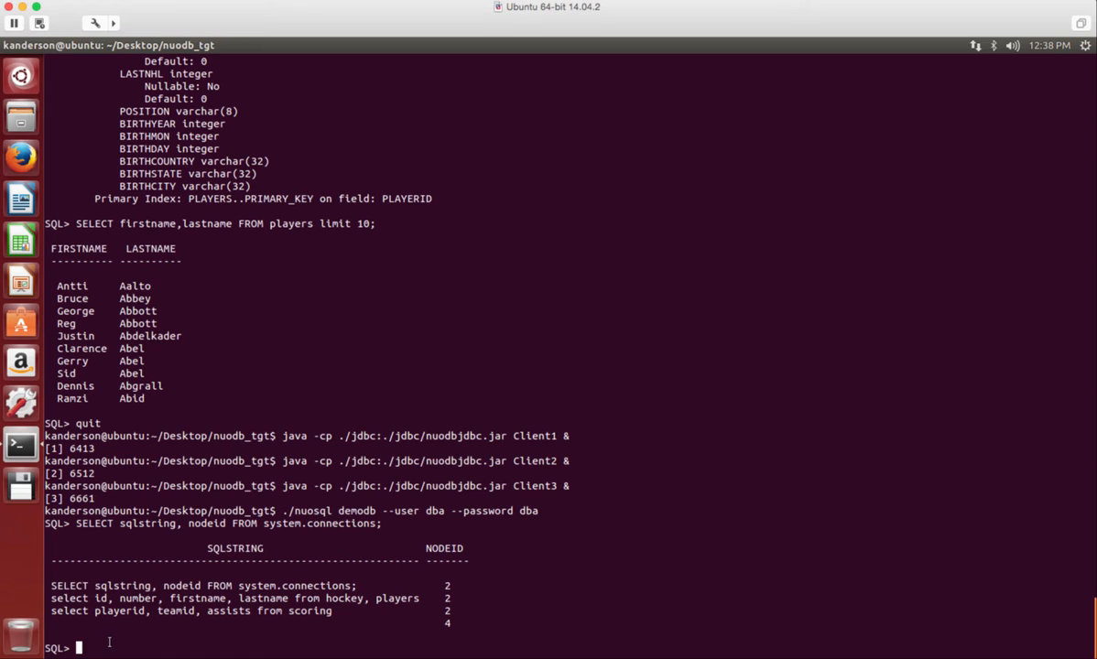
type("SELECT sqlstring, nodeid FROM system.connections;")
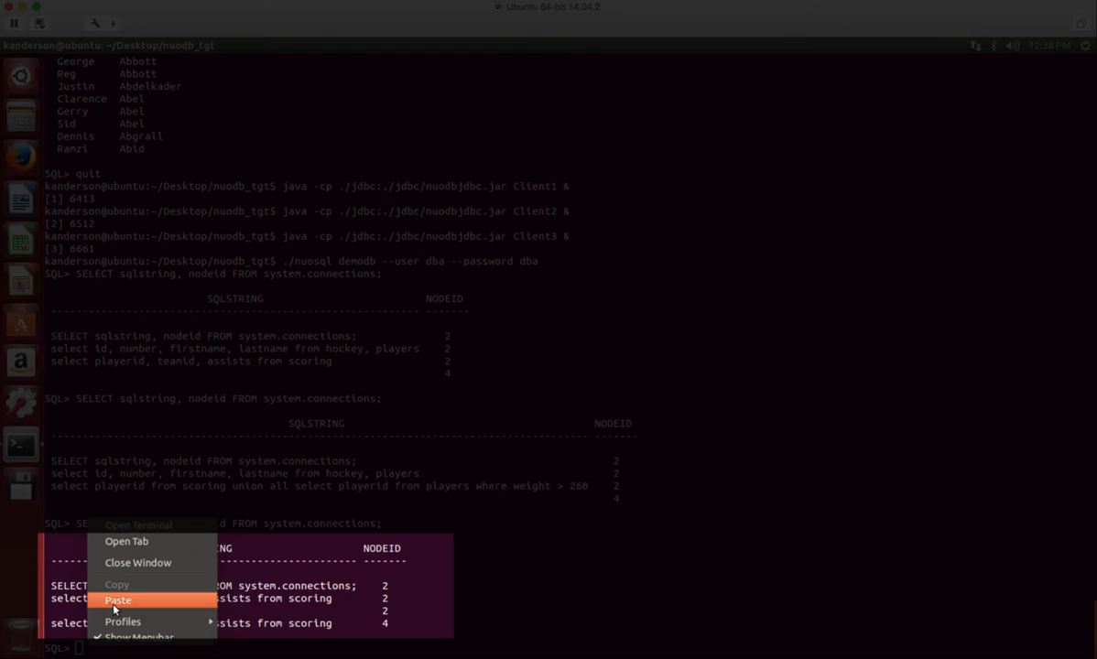
left_click(121, 597)
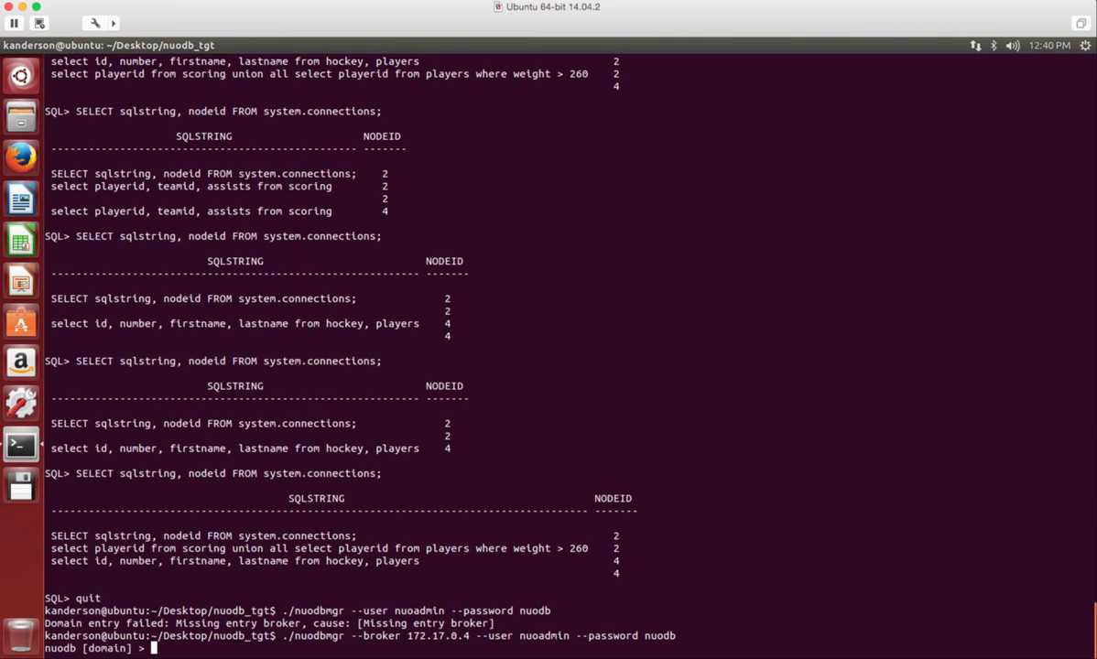
Step: Show the domain summary and shut down transaction engine process 281
type("show domain summary")
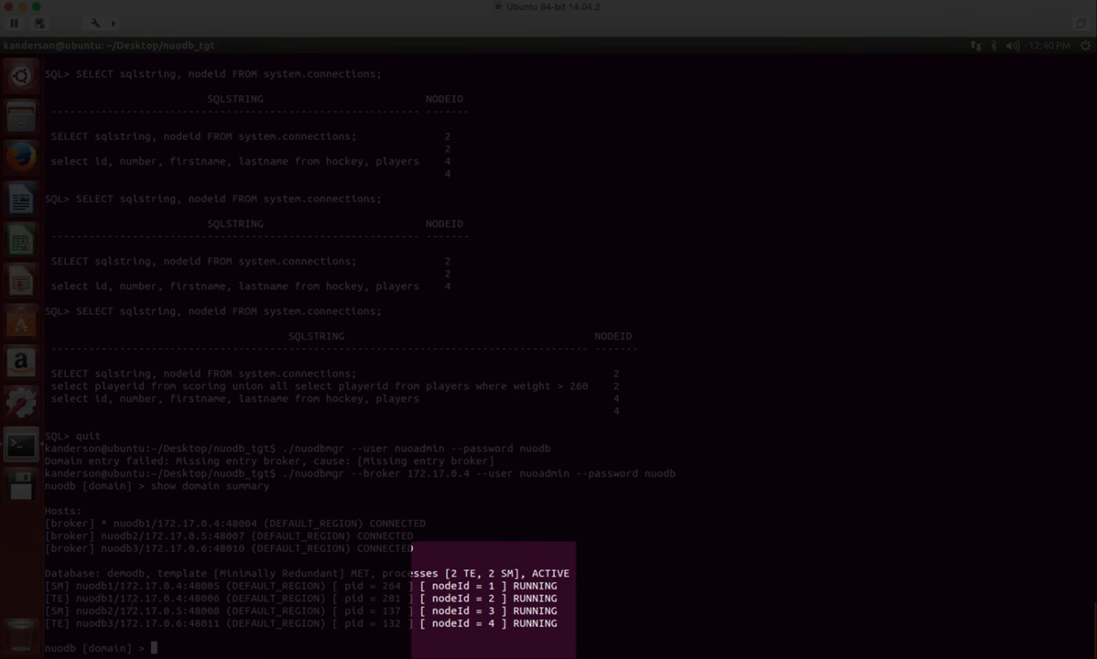
type("shutdown process")
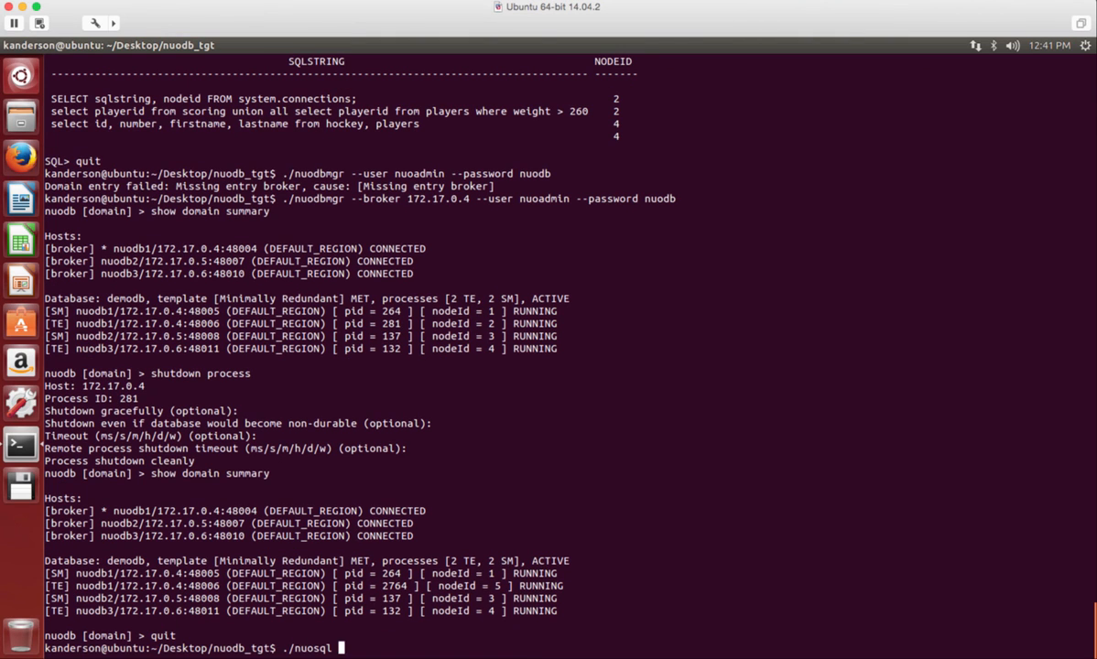
Step: Re-query system.connections in demodb as dba to confirm nodes 4 and 5 serve queries, then quit
type("demodb --user dba --password dba")
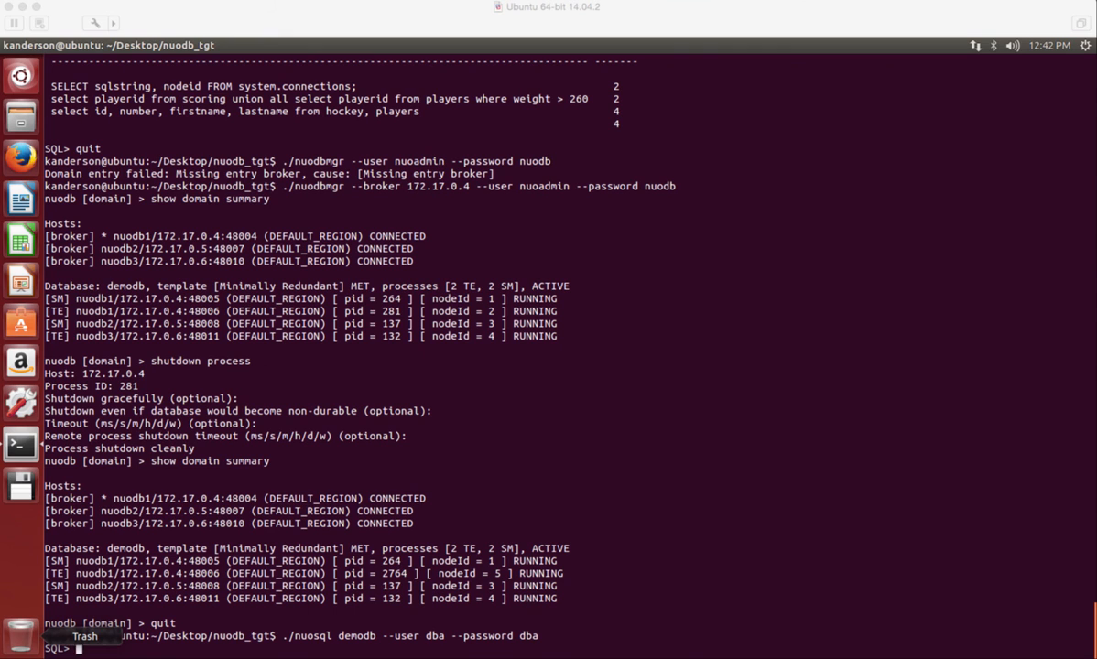
type("SELECT sqlstring, nodeid FROM system.connections;")
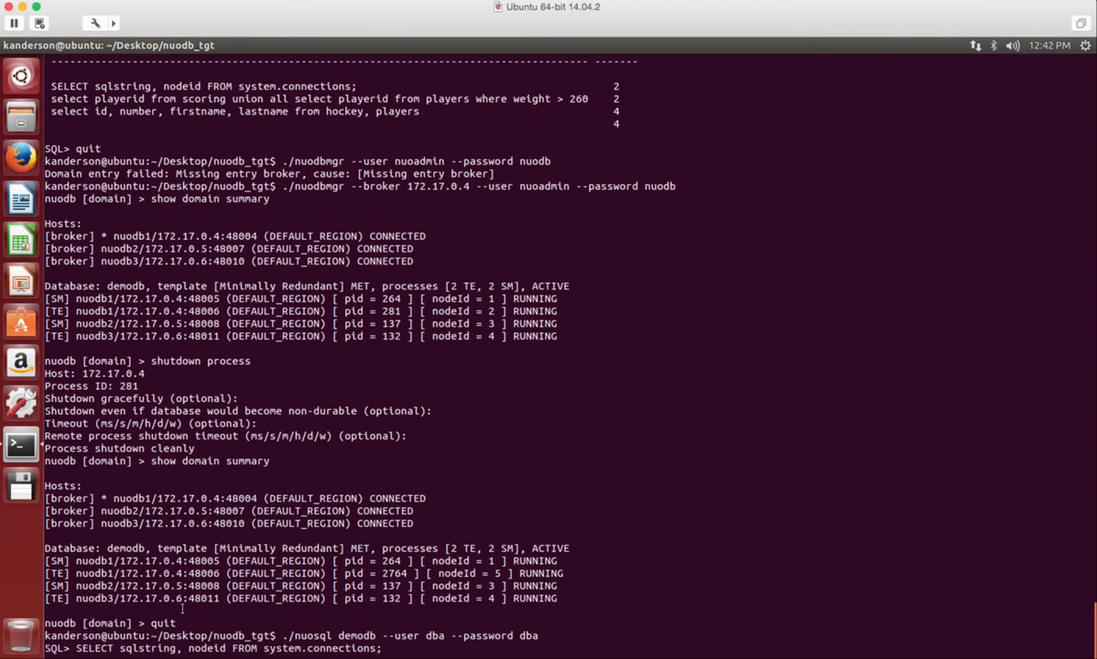
key("Return")
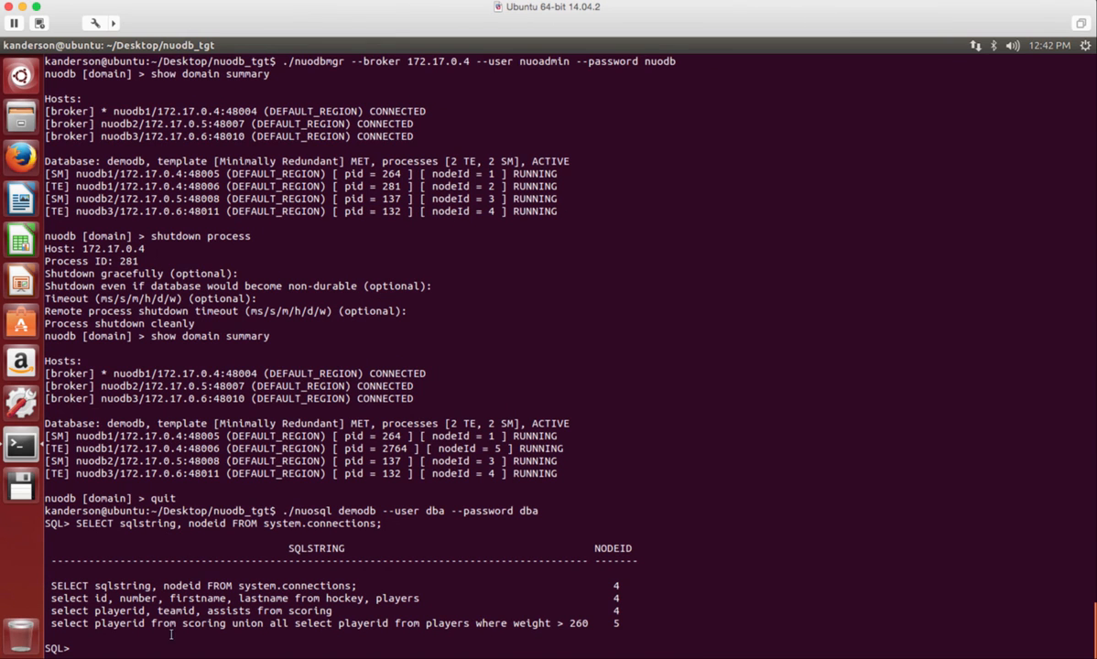
type("SELECT sqlstring, nodeid FROM system.connections;")
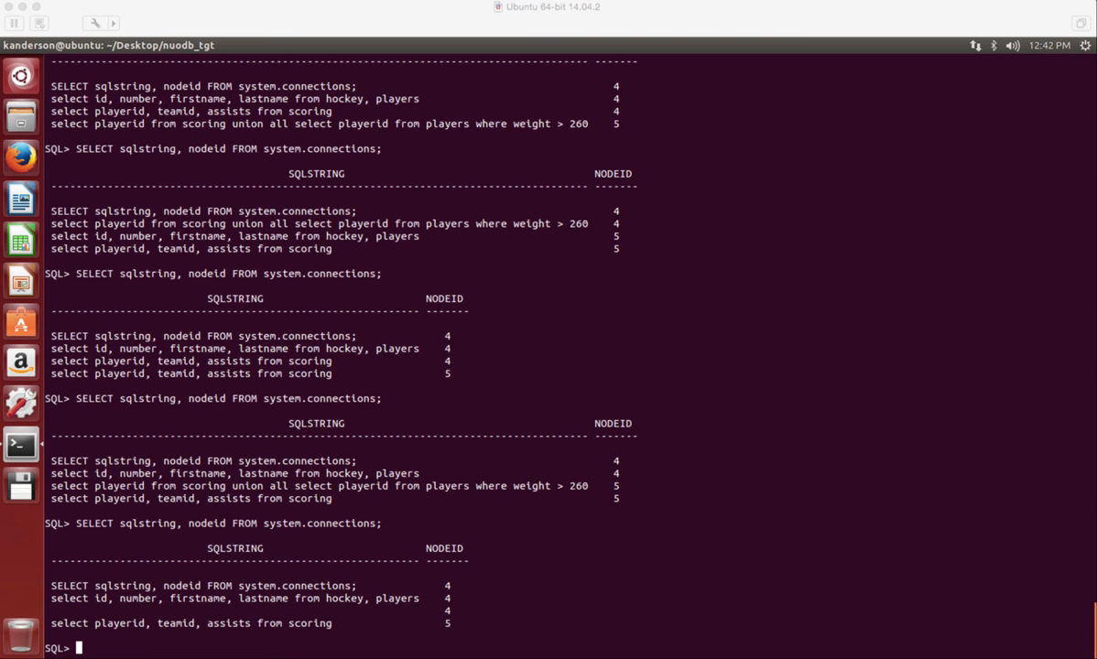
type("qu")
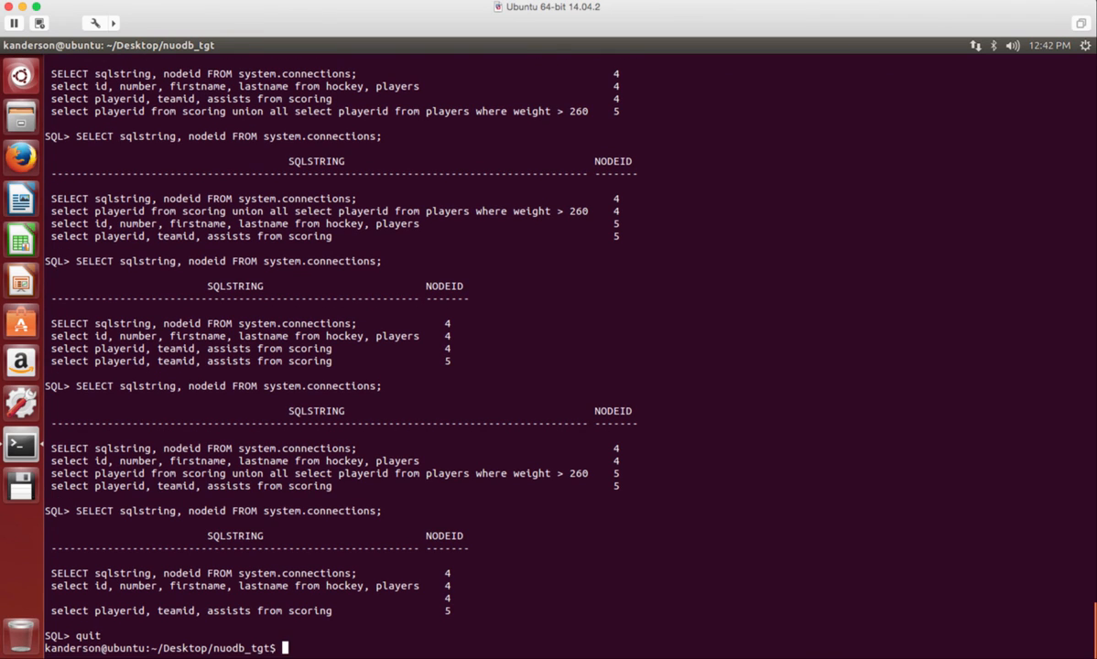
type("sudo ./c")
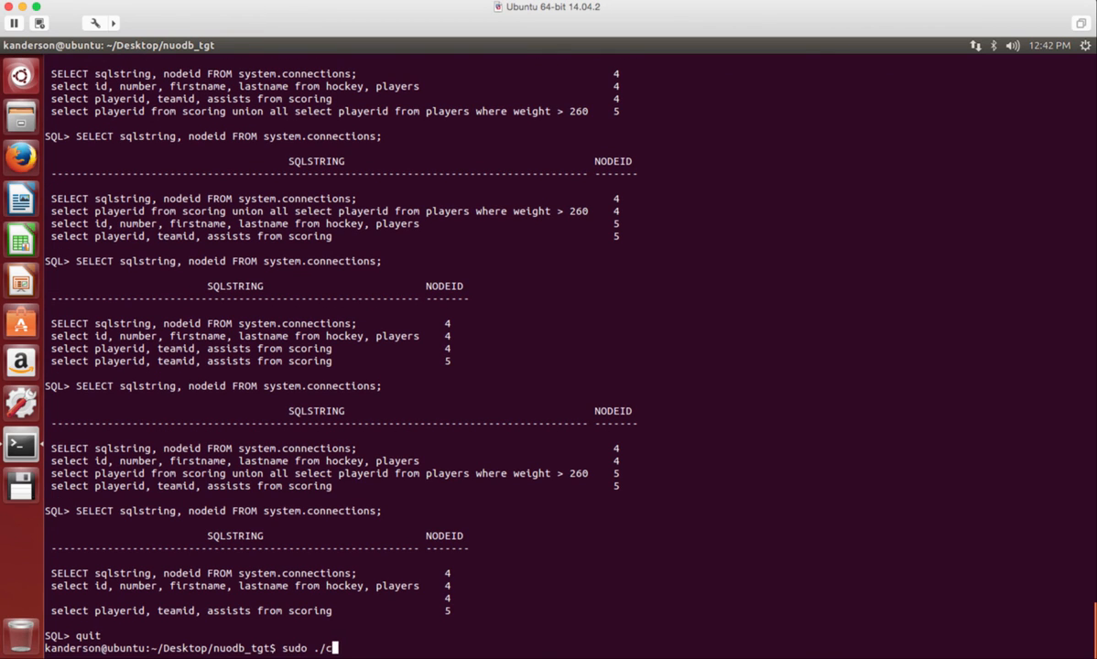